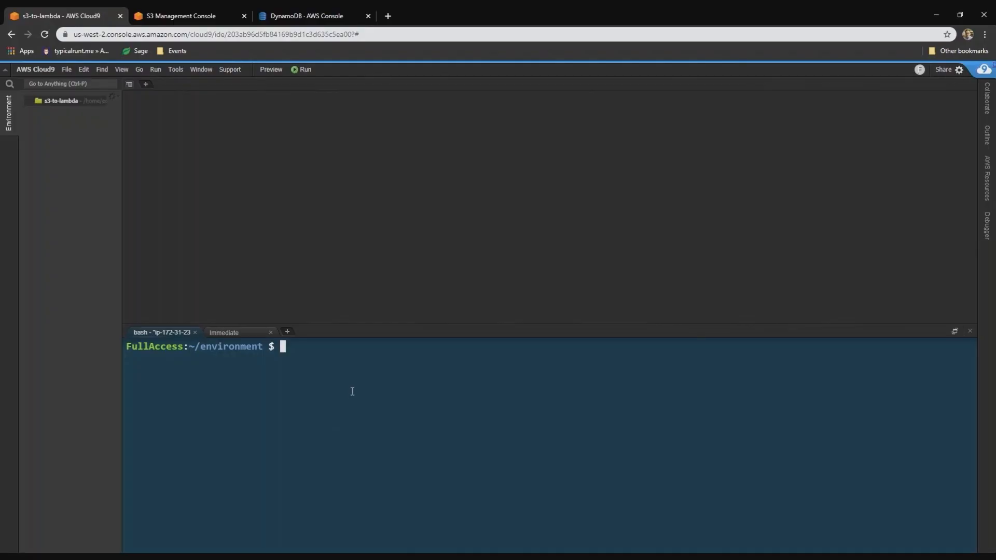
- Clone the jbesw/s3-to-lambda repository and expand its 3-dynamodb folder in the Environment tree
type("git clone https://github.com/jbesw/s3-to-lambda")
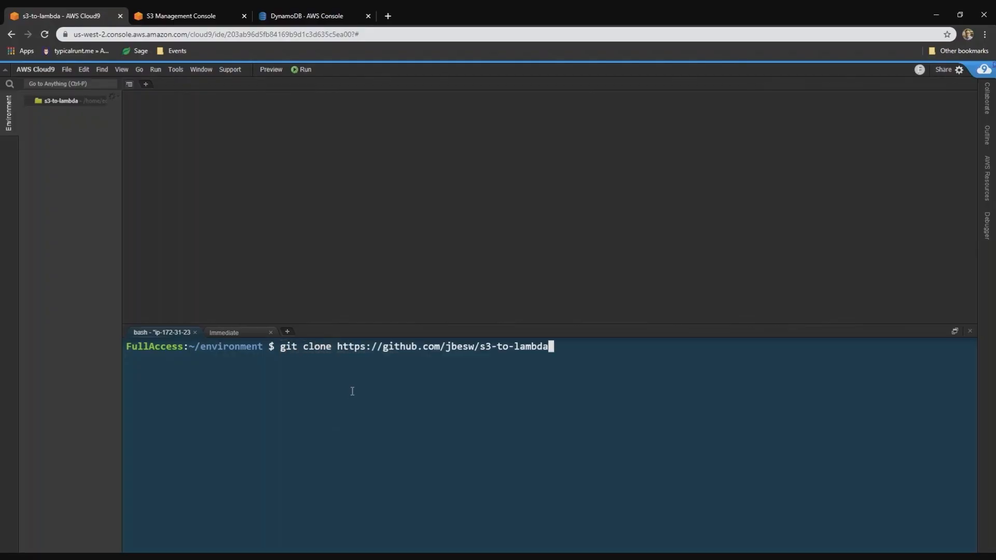
key("Return")
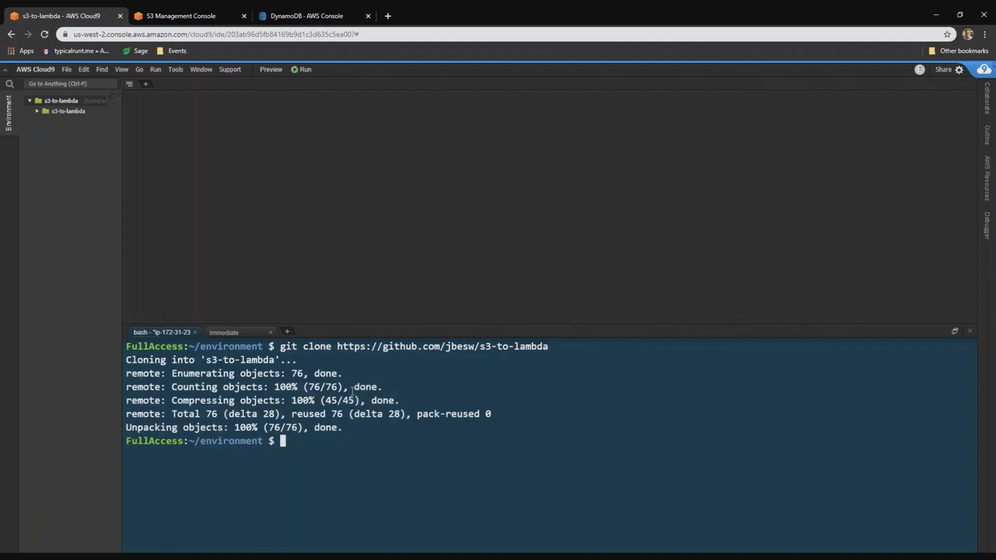
left_click(68, 111)
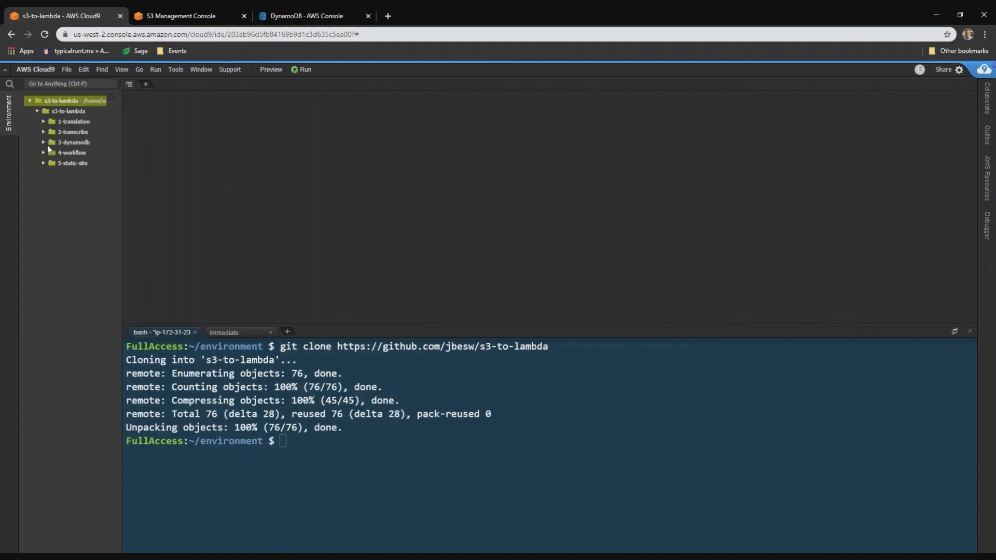
left_click(73, 142)
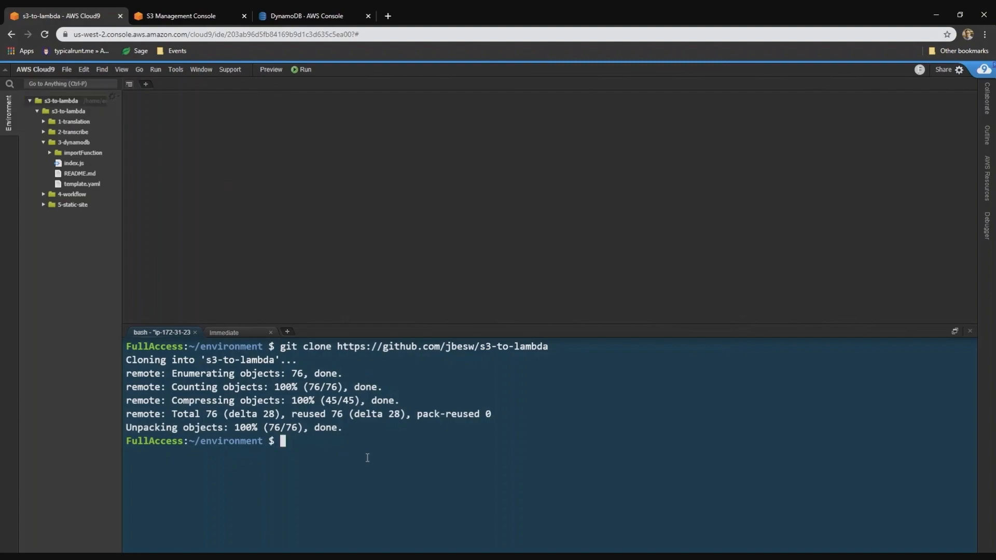
- Change the terminal directory into s3-to-lambda/3-dynamodb to list its files
type("cd s3")
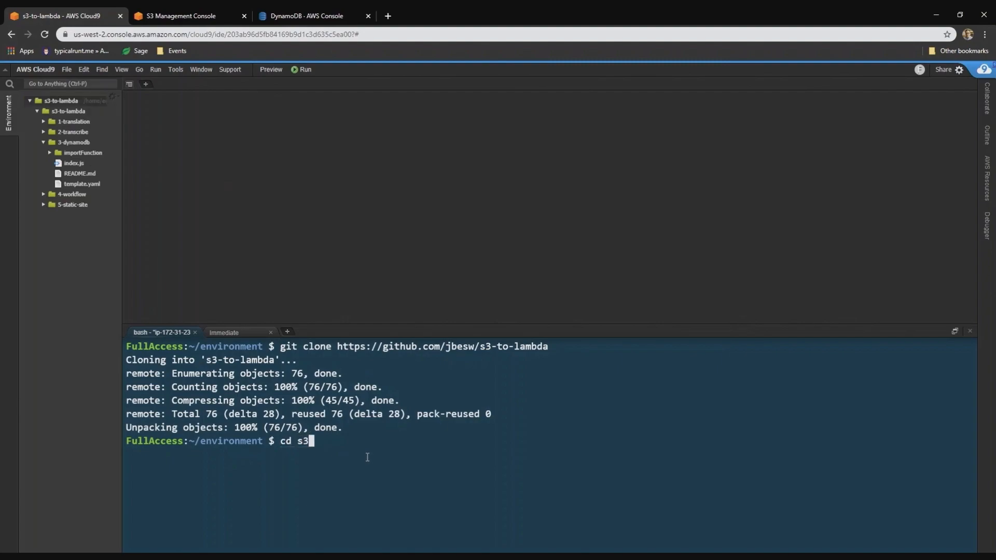
type("-to-lambda/3-dynamodb/")
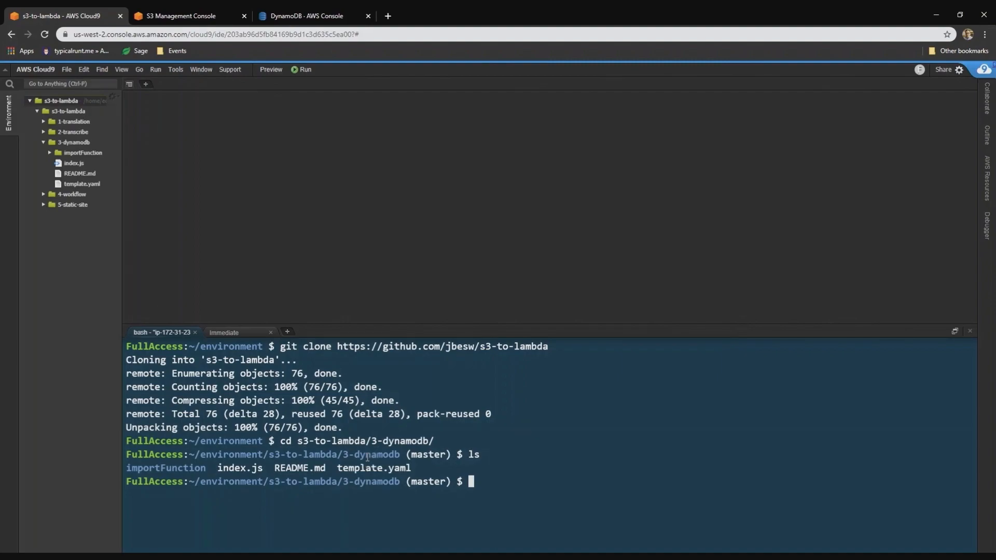
- Run sam deploy --guided with stack jbesw-dynamodb, region us-west-2 and input bucket jbesw-dynamodb
type("sa")
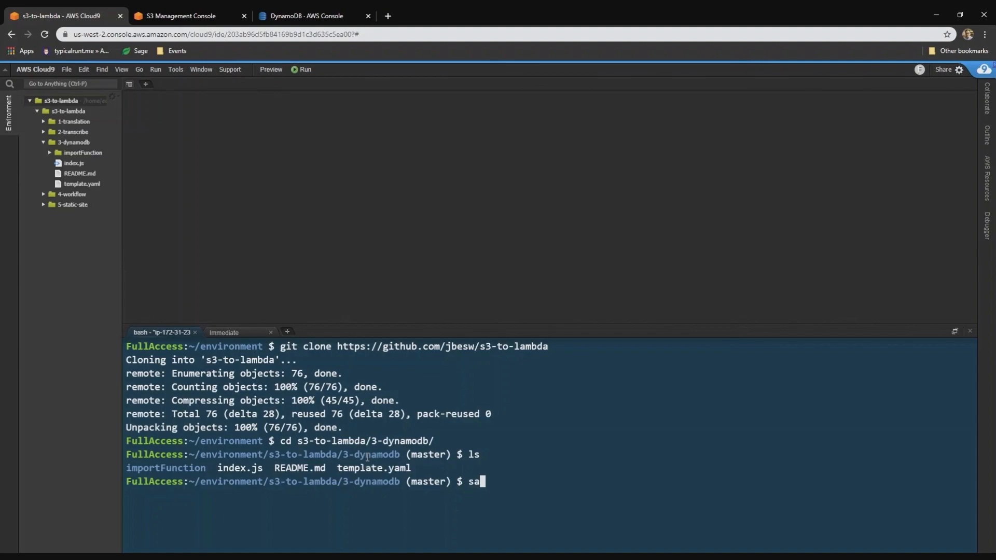
type("m dep")
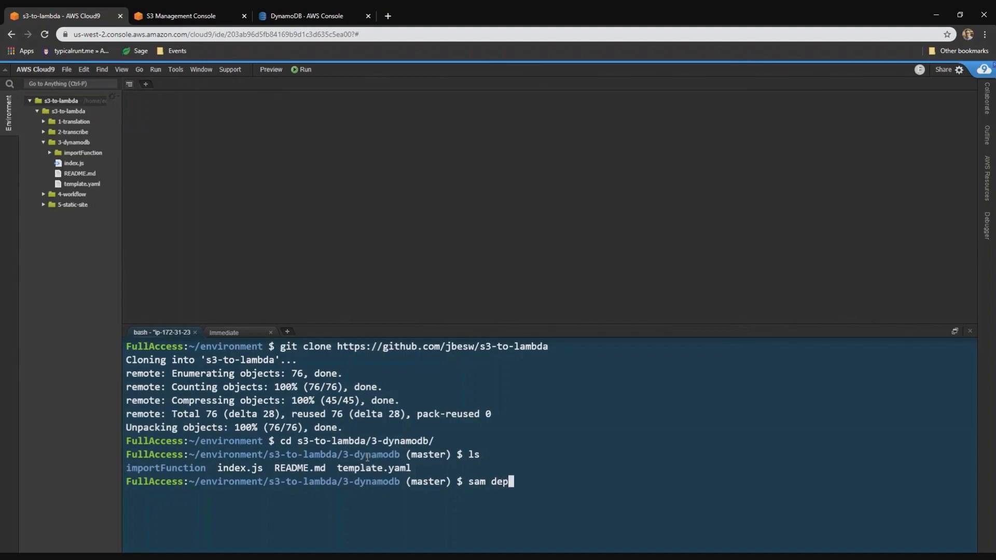
type("loy --guided")
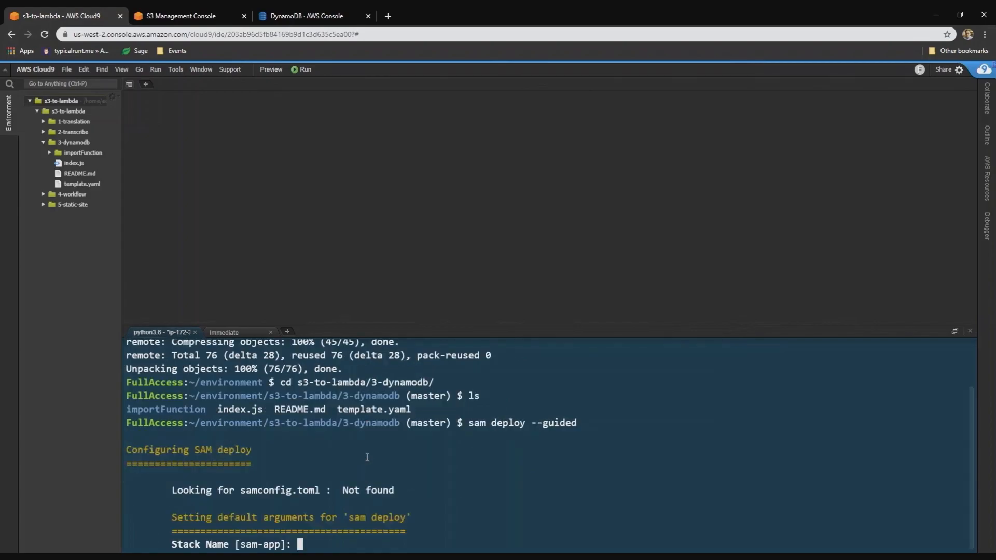
type("jbesw-dynamodb")
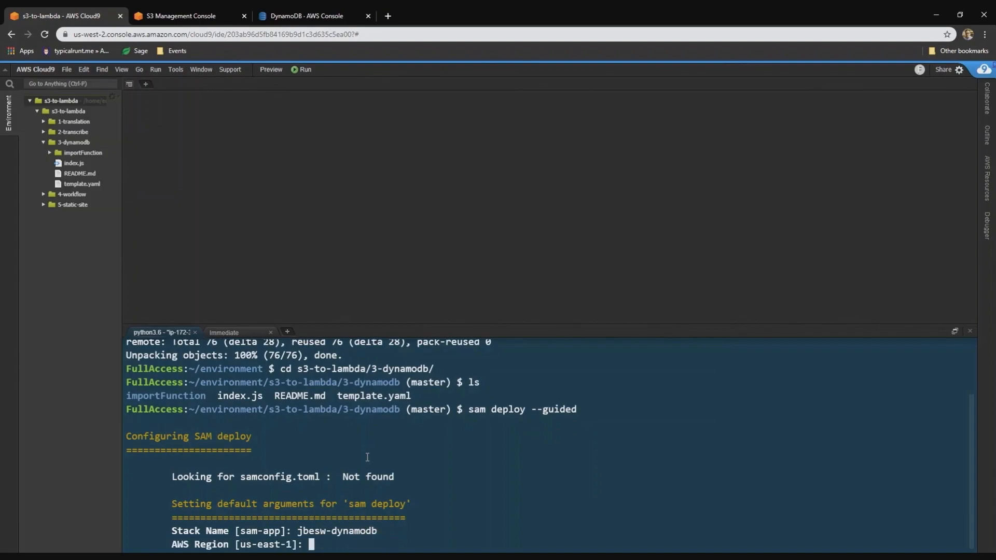
type("us-west-2")
type("jb")
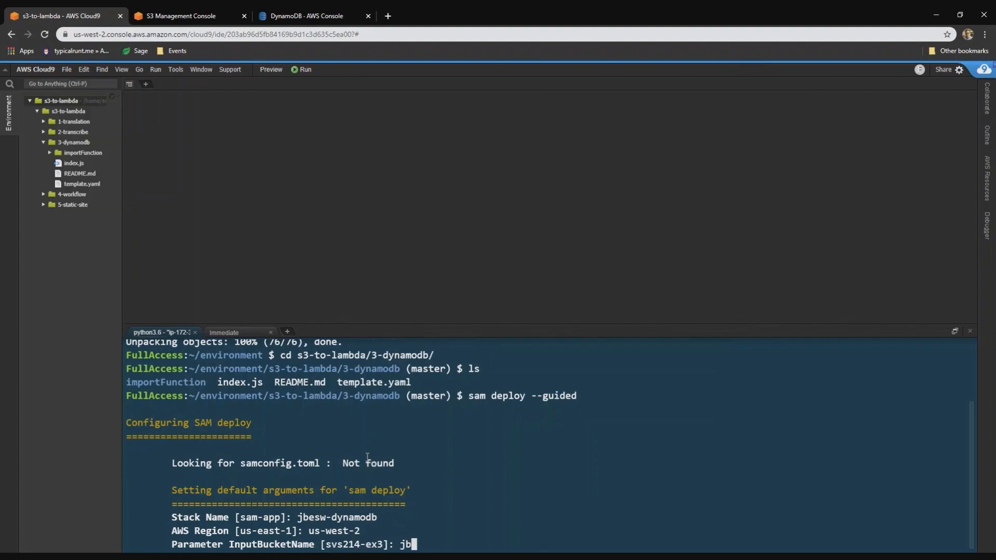
type("esw-dynam")
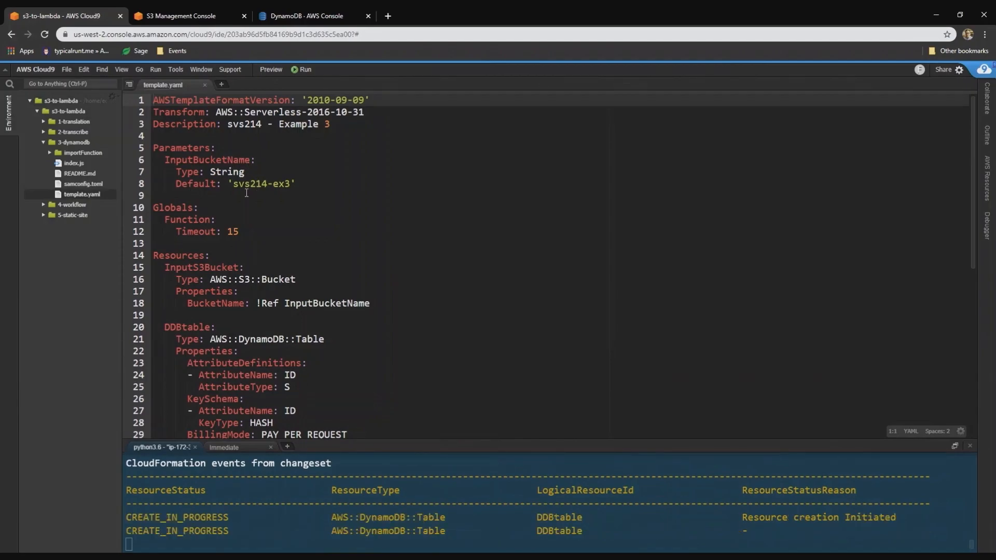
- Scroll through template.yaml's Resources reviewing the S3 bucket, DynamoDB table and import function
scroll("down", 3)
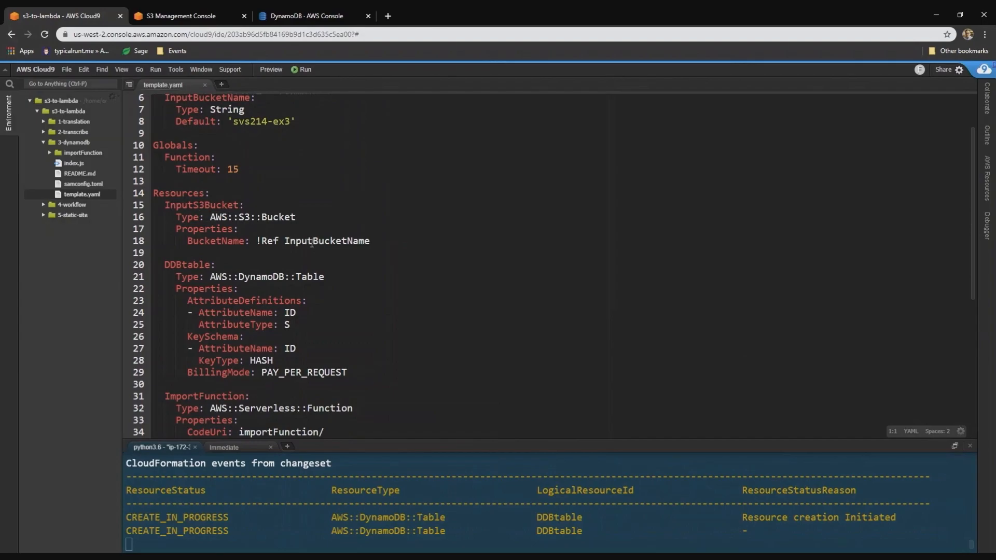
scroll("down", 3)
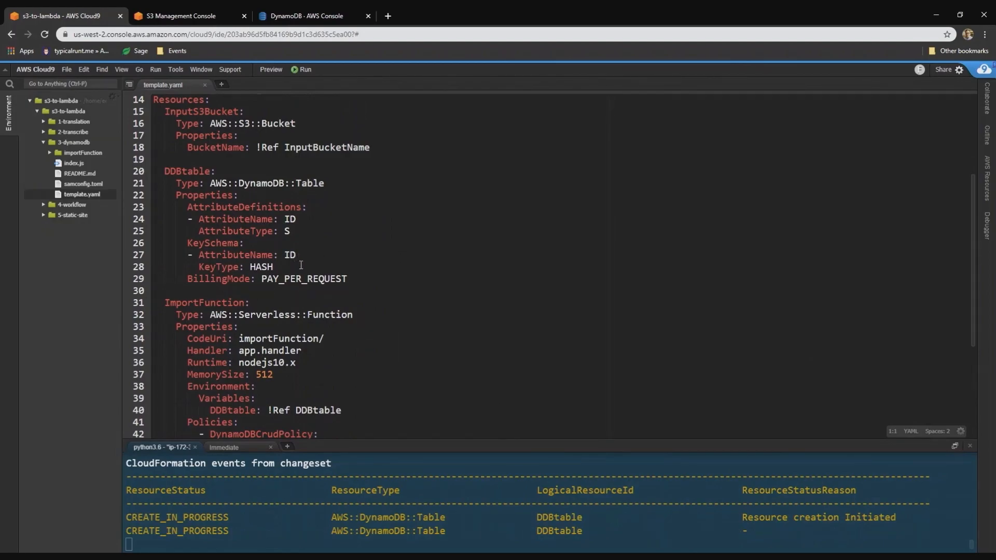
mouse_move(343, 278)
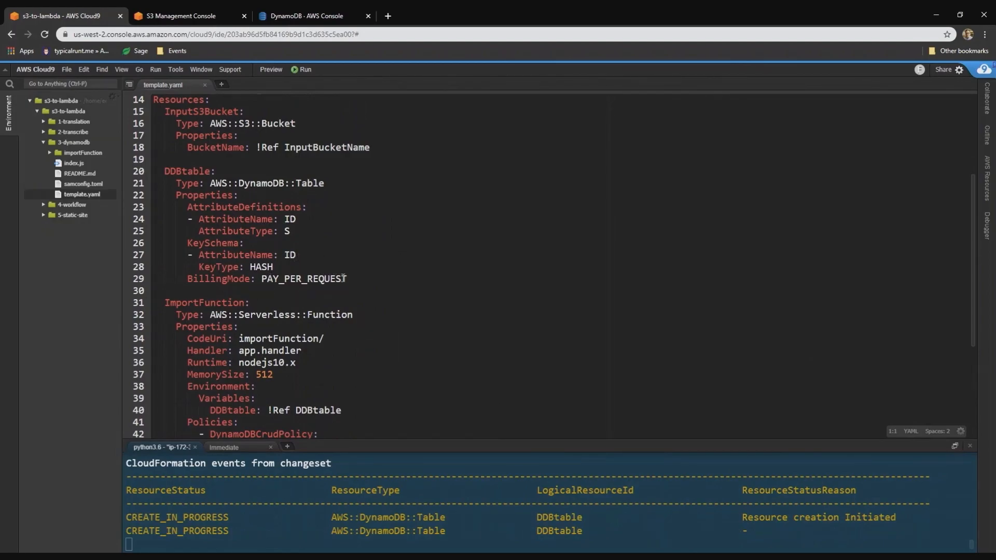
scroll("down", 3)
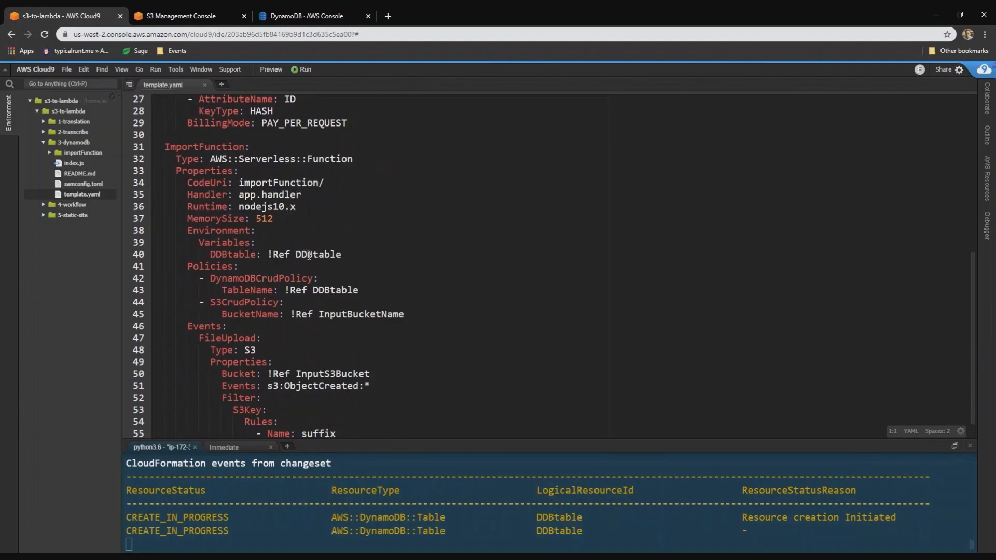
mouse_move(381, 323)
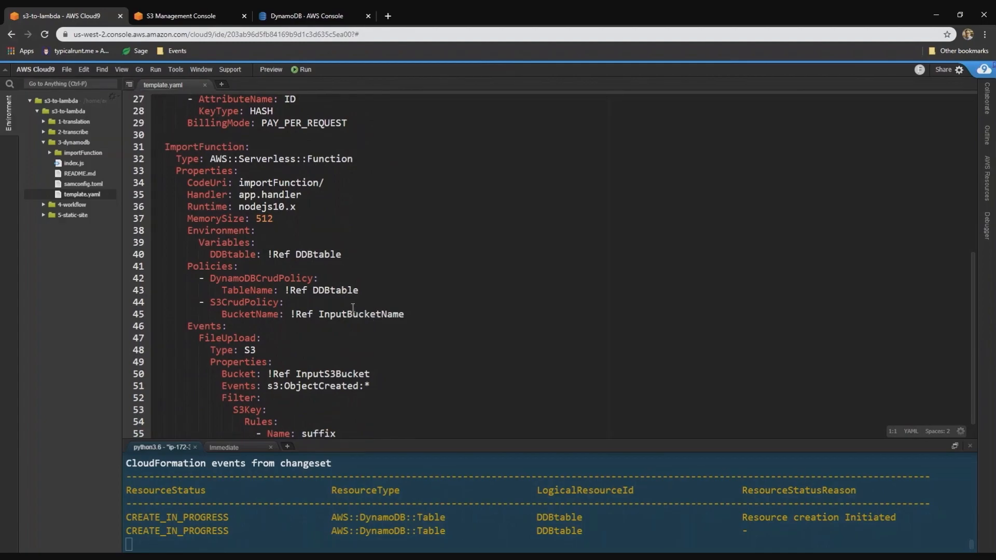
scroll("down", 3)
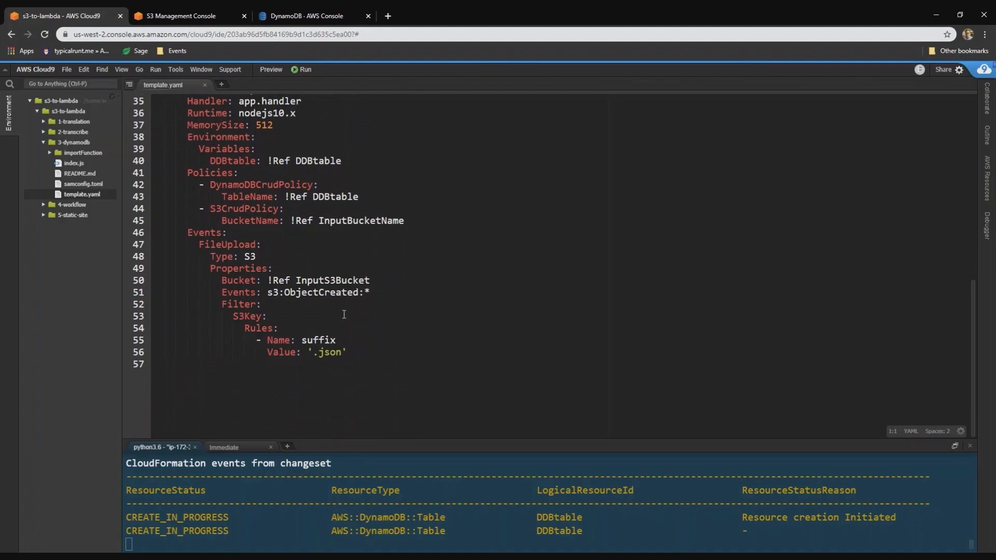
scroll("up", 3)
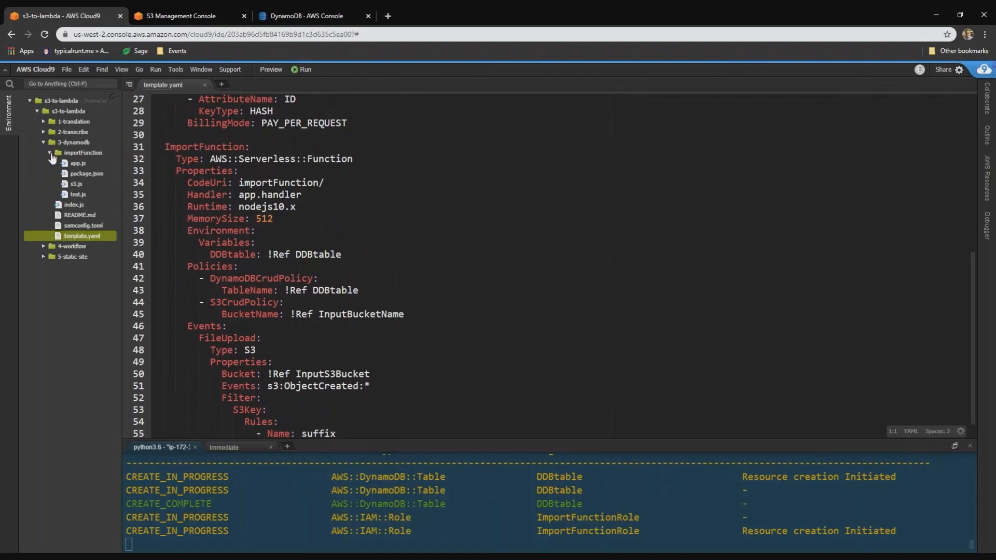
mouse_move(76, 184)
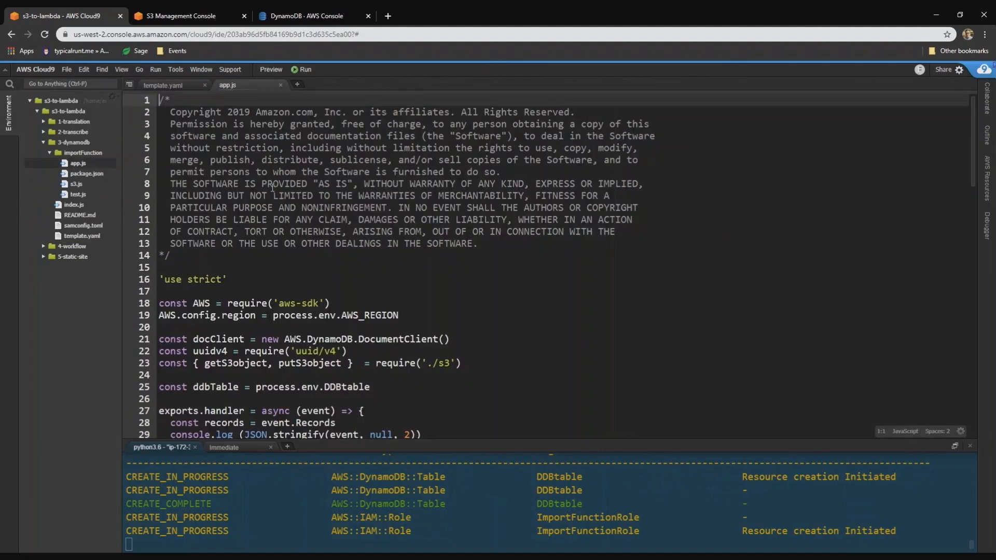
- Read down app.js to the uploadJSONtoDynamoDB call that writes the S3 JSON into DynamoDB
scroll("down", 3)
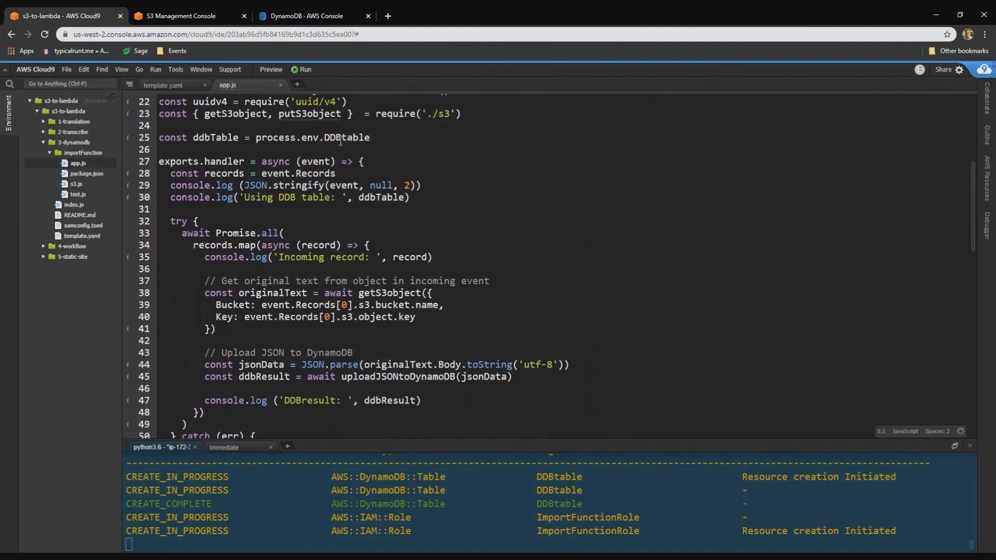
mouse_move(303, 169)
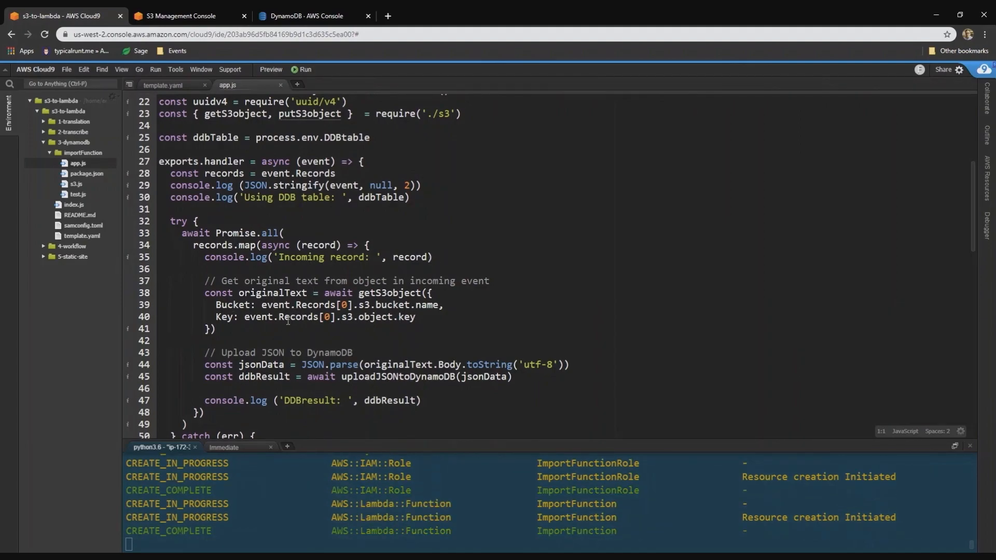
scroll("down", 3)
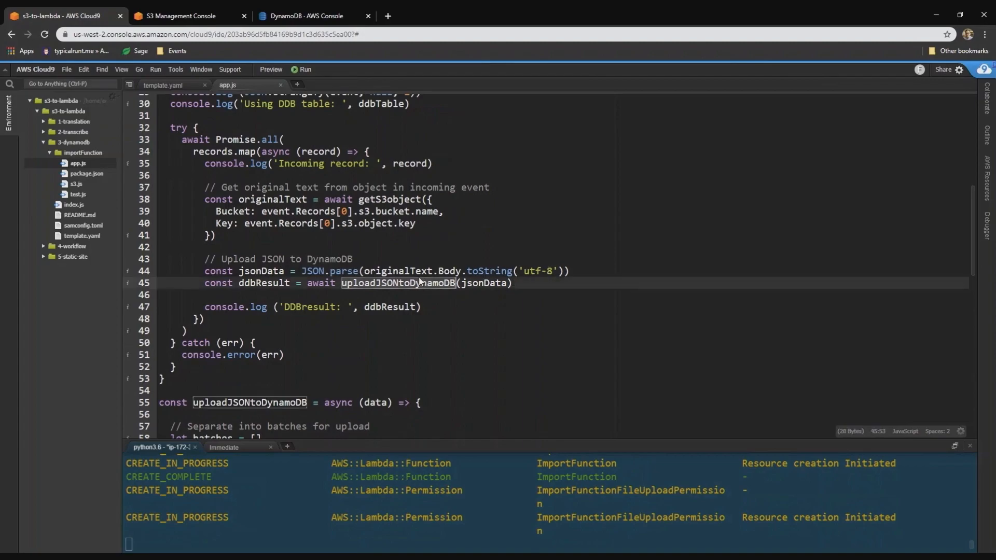
- Scroll through the batched uploadJSONtoDynamoDB code to its end while the stack deploy completes
scroll("down", 3)
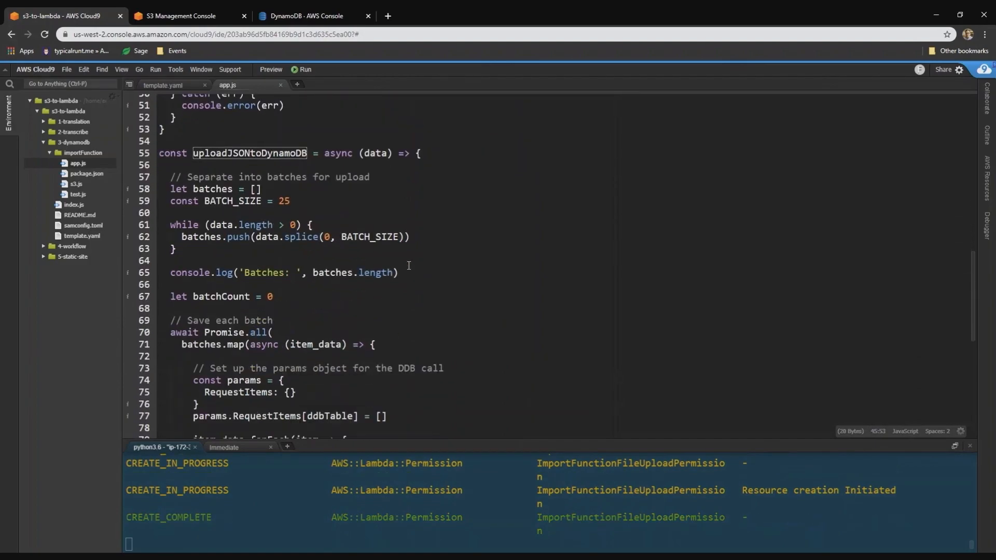
scroll("down", 3)
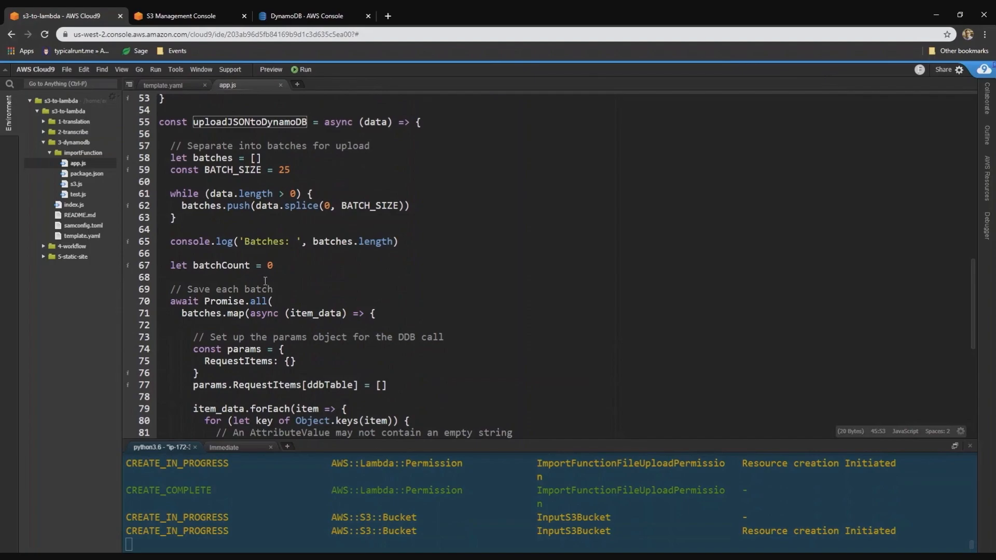
mouse_move(278, 293)
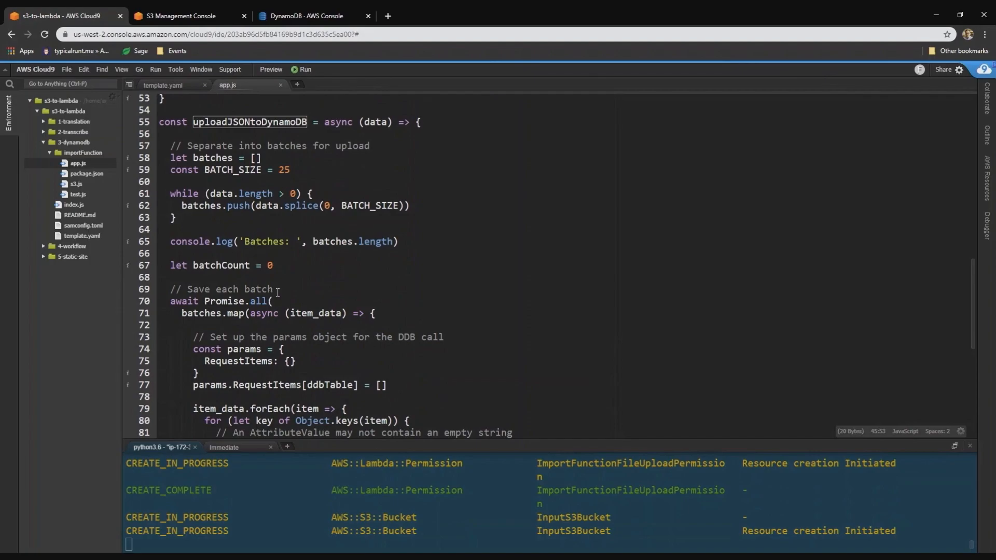
scroll("down", 3)
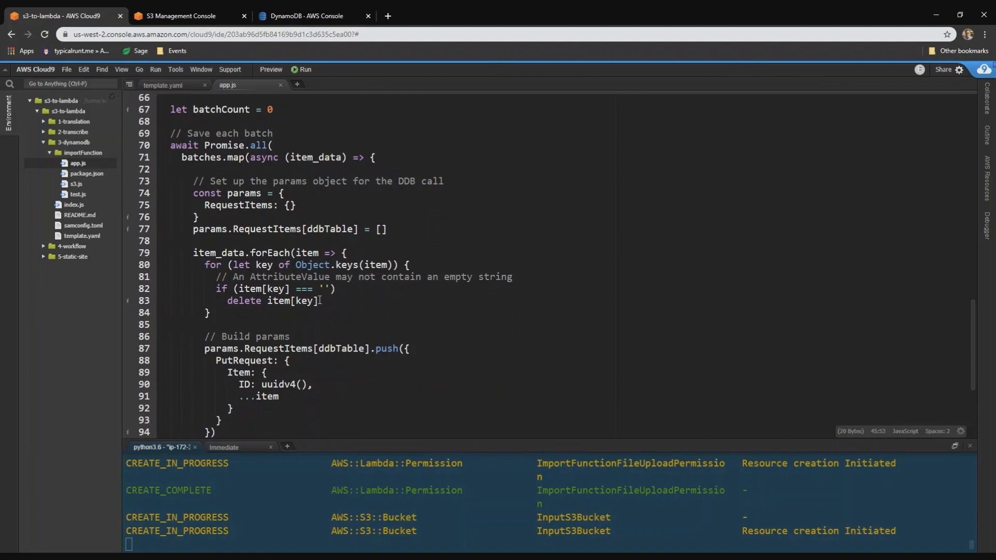
scroll("down", 3)
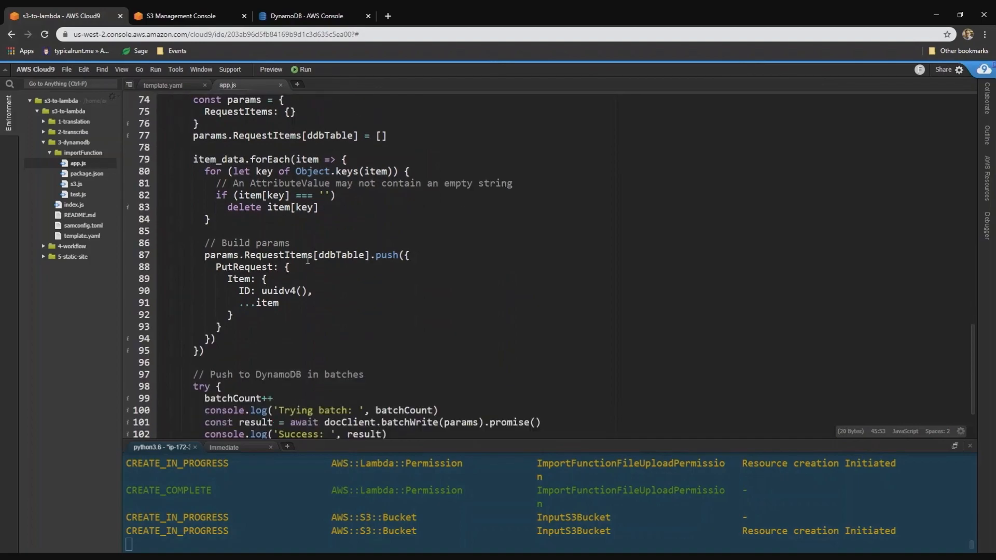
mouse_move(349, 294)
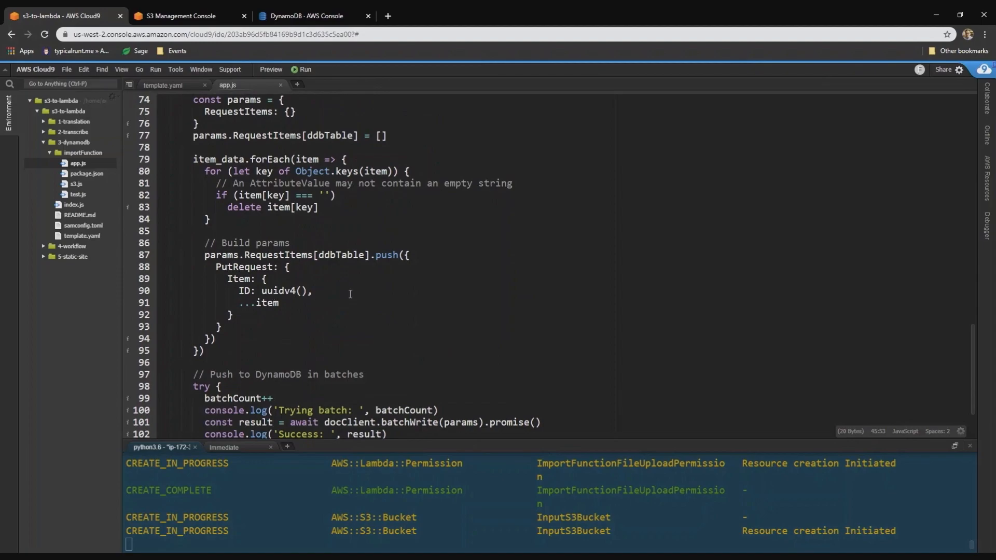
scroll("down", 3)
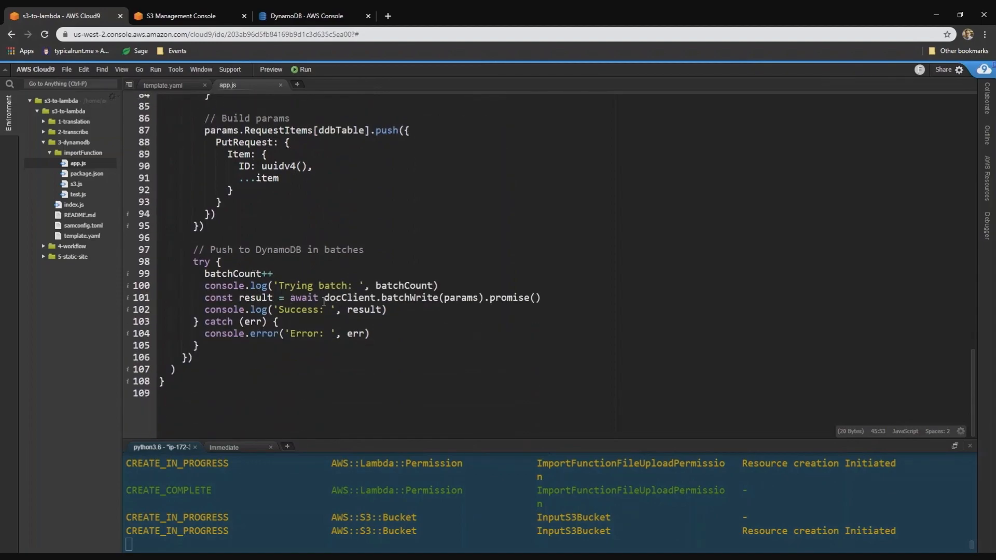
left_click(296, 298)
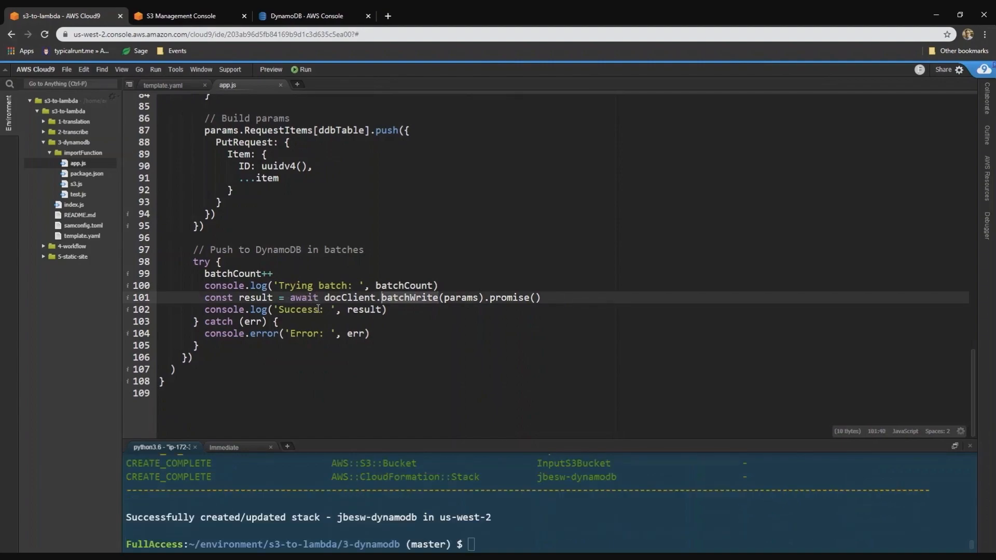
mouse_move(314, 308)
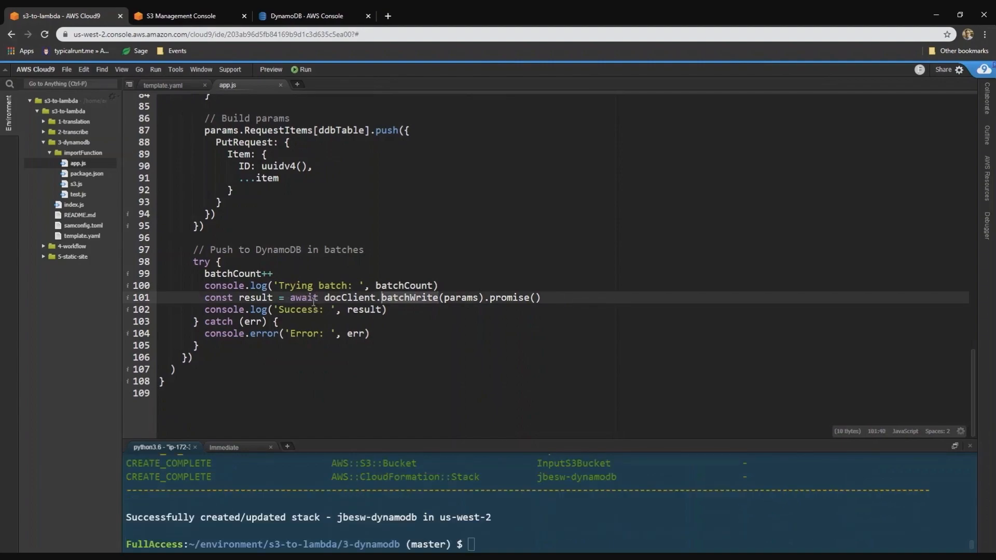
scroll("up", 3)
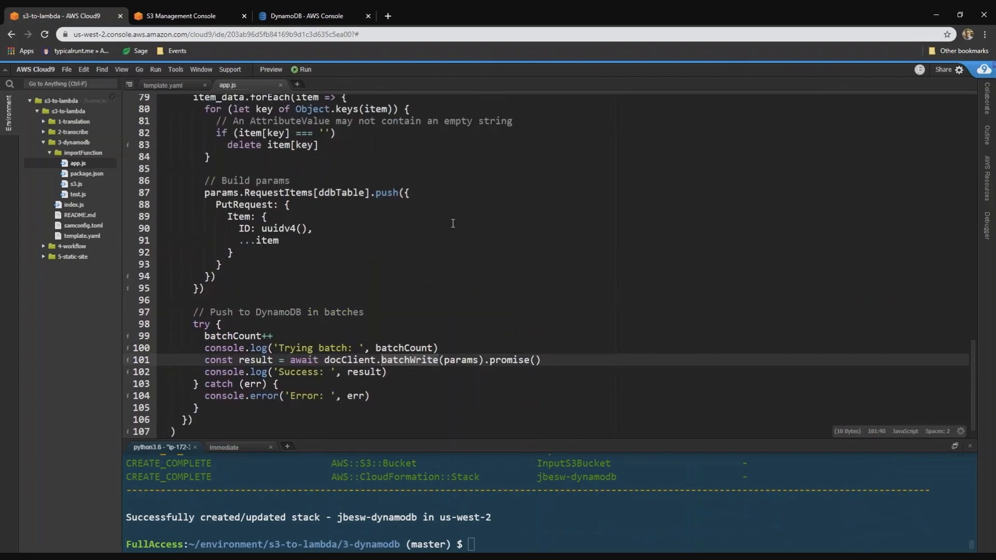
mouse_move(380, 329)
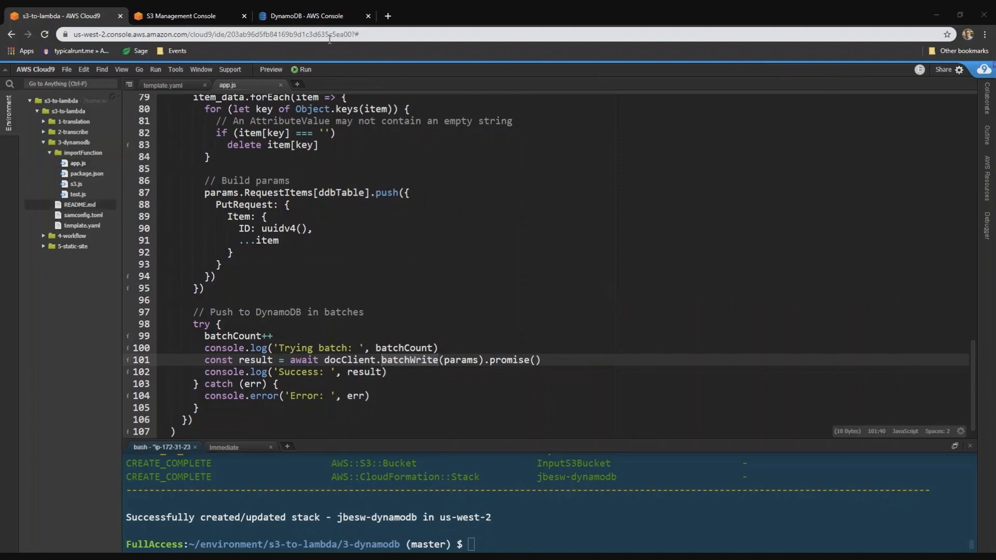
- Switch to the DynamoDB console where the new table shows as Active
left_click(307, 15)
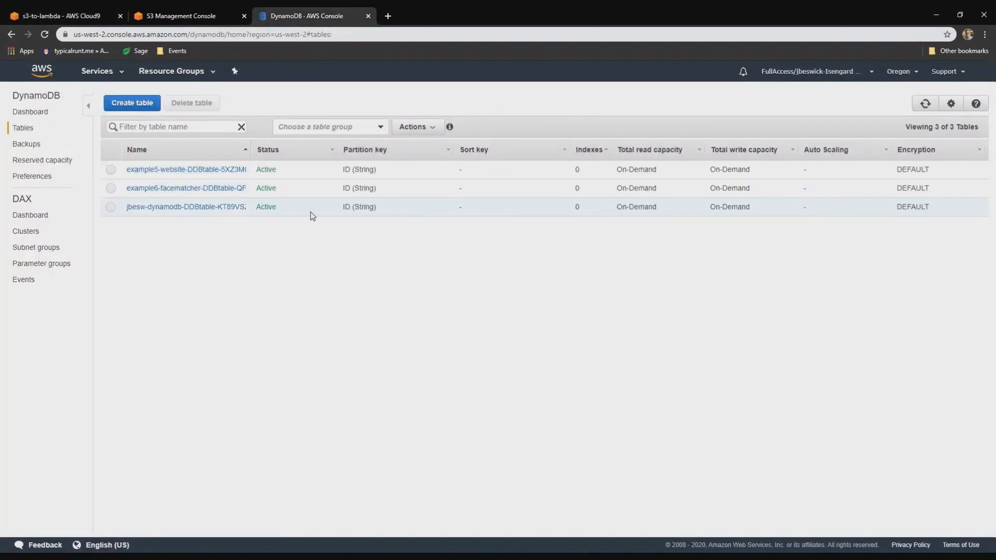
- Open the jbesw-dynamodb-DDBtable table and view its Items, currently empty
left_click(186, 207)
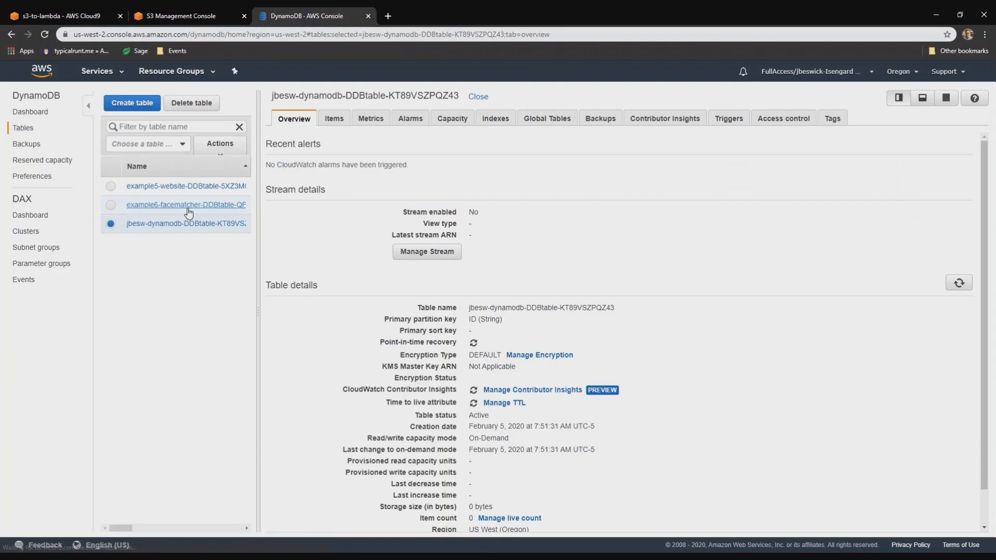
left_click(333, 118)
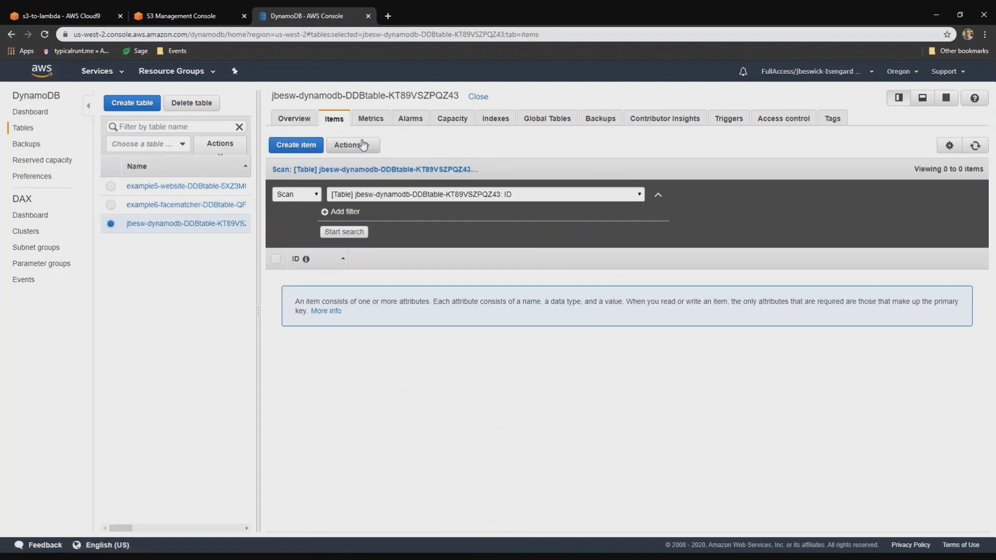
mouse_move(188, 21)
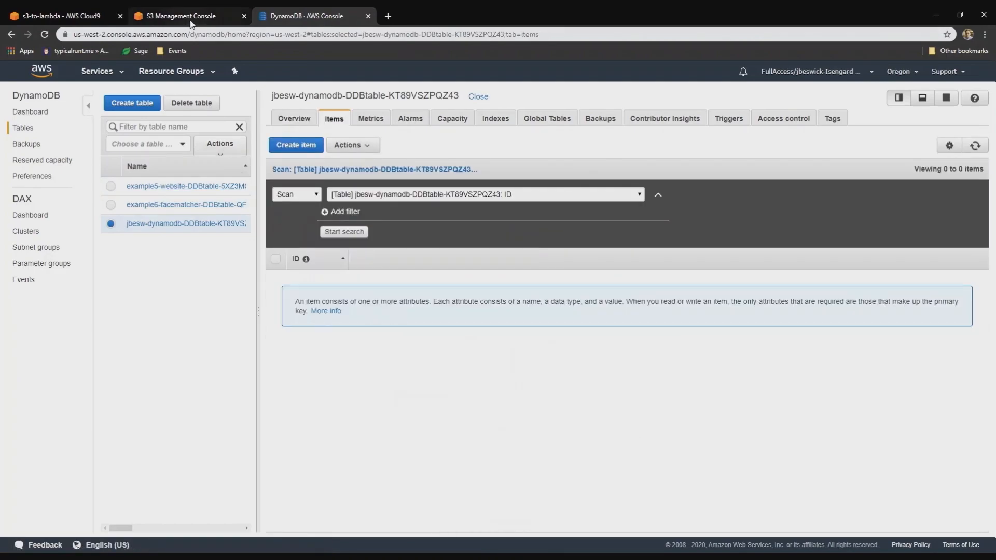
- Open the jbesw-dynamodb bucket in the S3 console
left_click(180, 16)
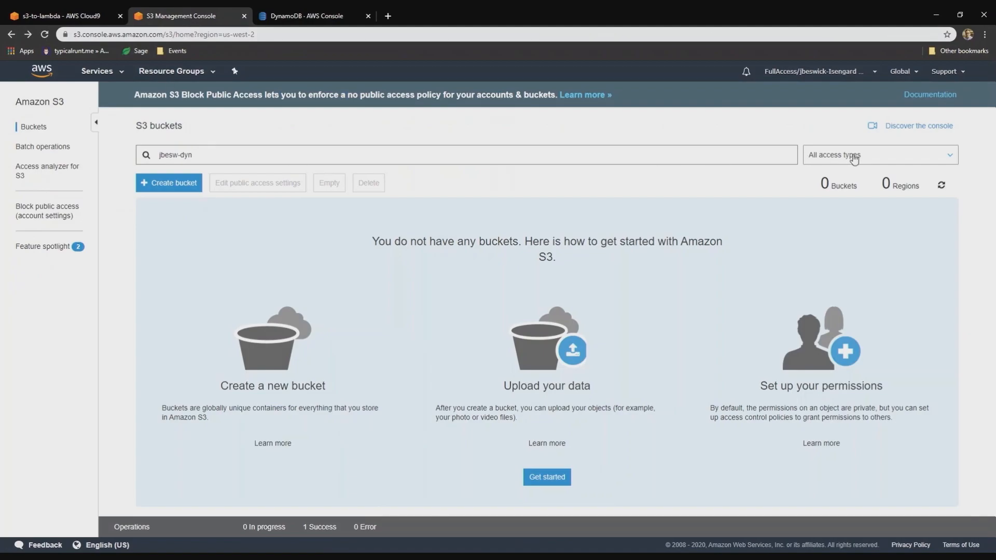
left_click(941, 185)
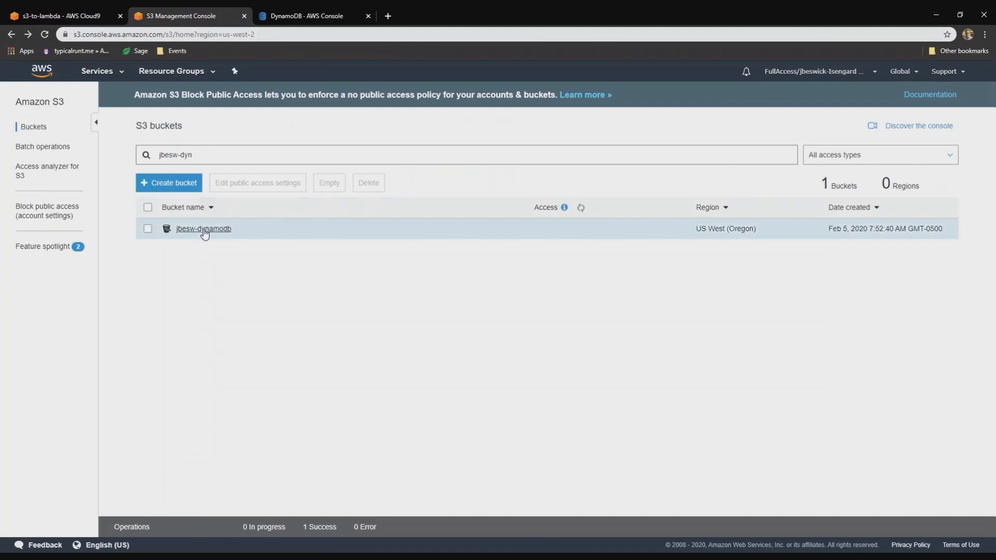
left_click(203, 228)
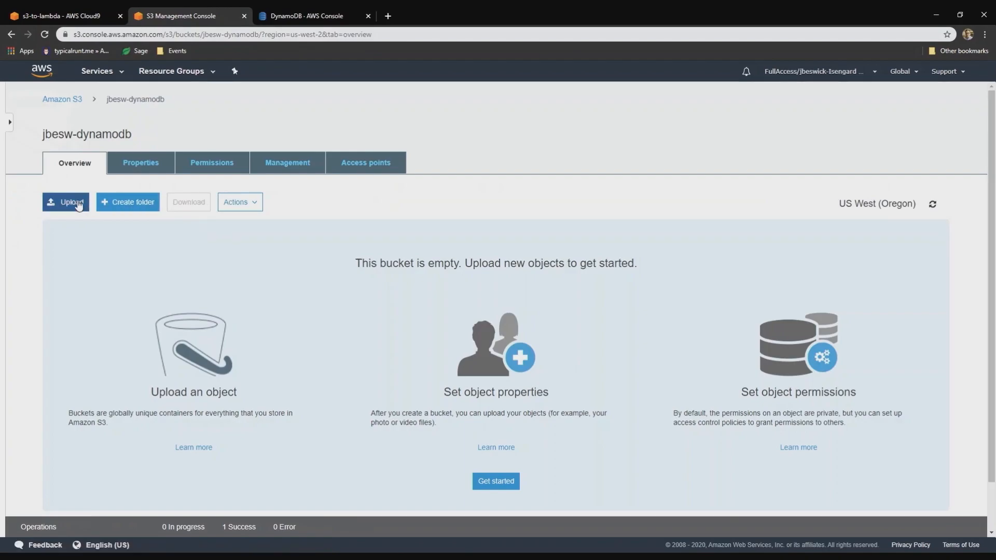
- Upload locationsSmall.json into the jbesw-dynamodb bucket
left_click(66, 202)
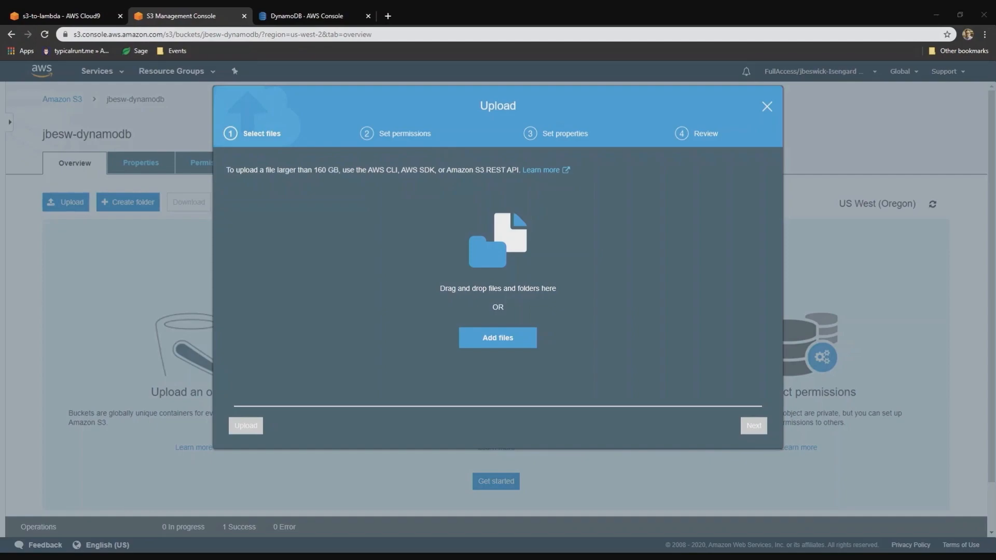
left_click(497, 337)
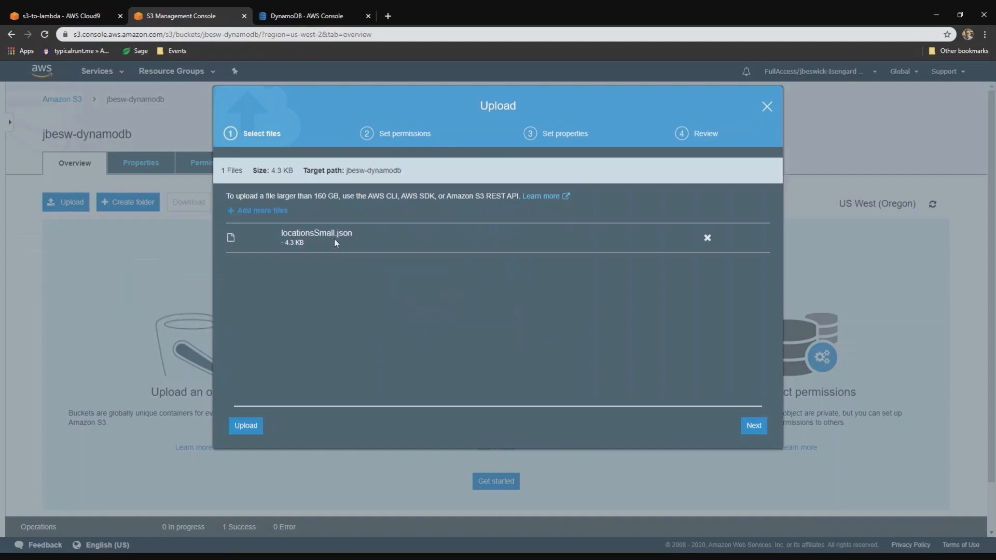
mouse_move(753, 425)
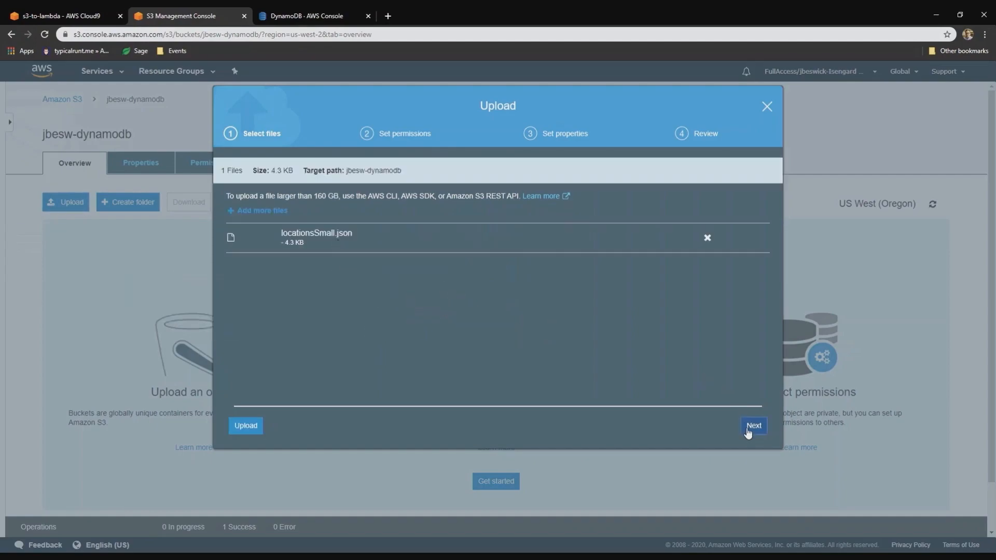
left_click(755, 426)
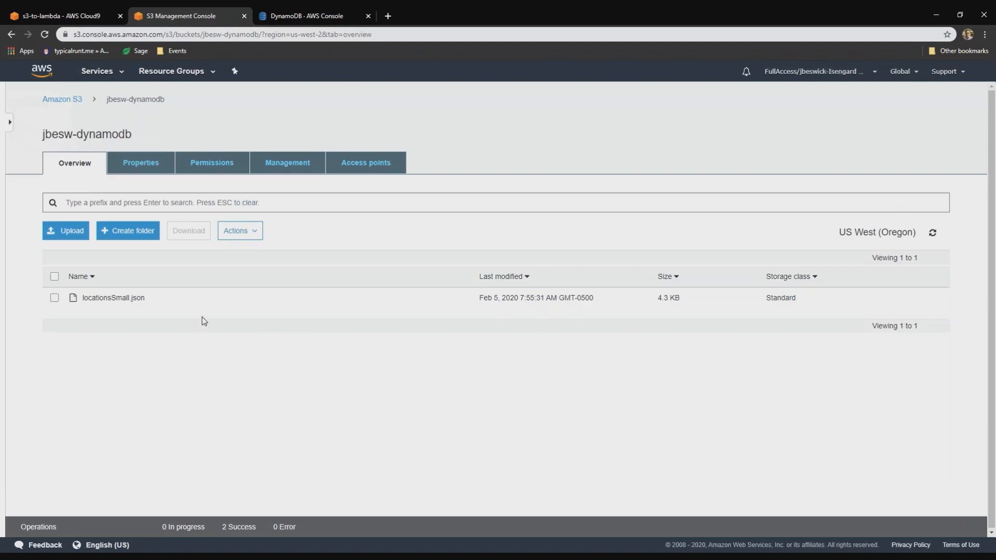
left_click(310, 16)
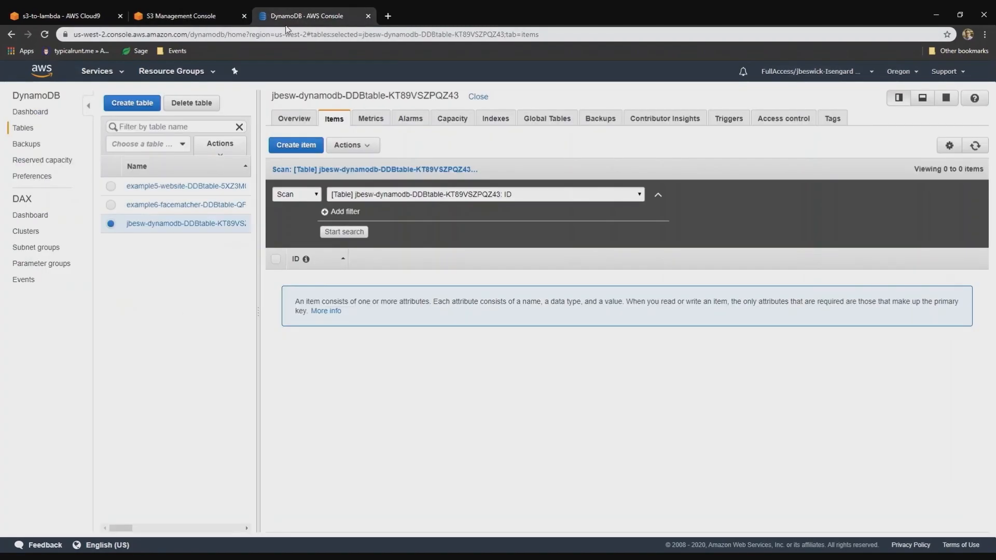
left_click(344, 231)
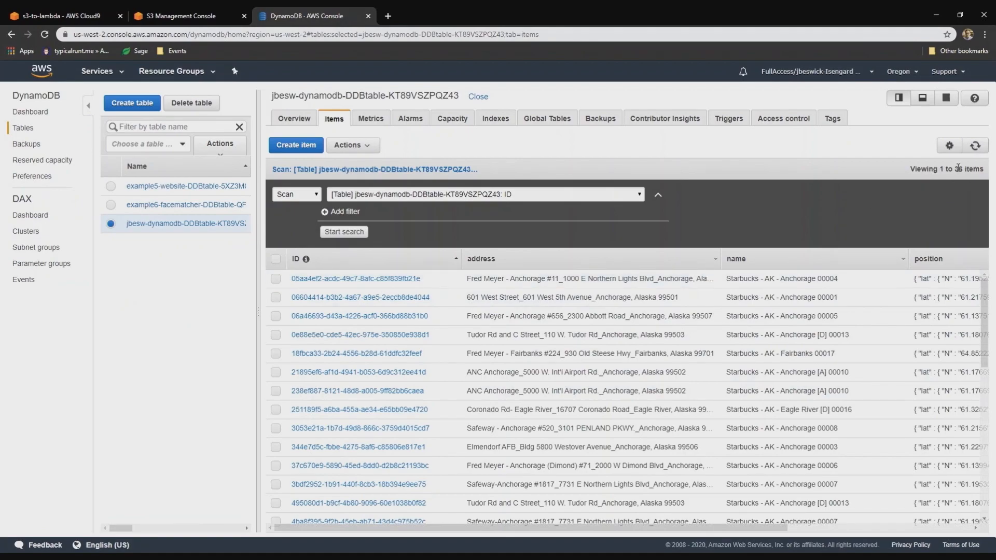
scroll("down", 3)
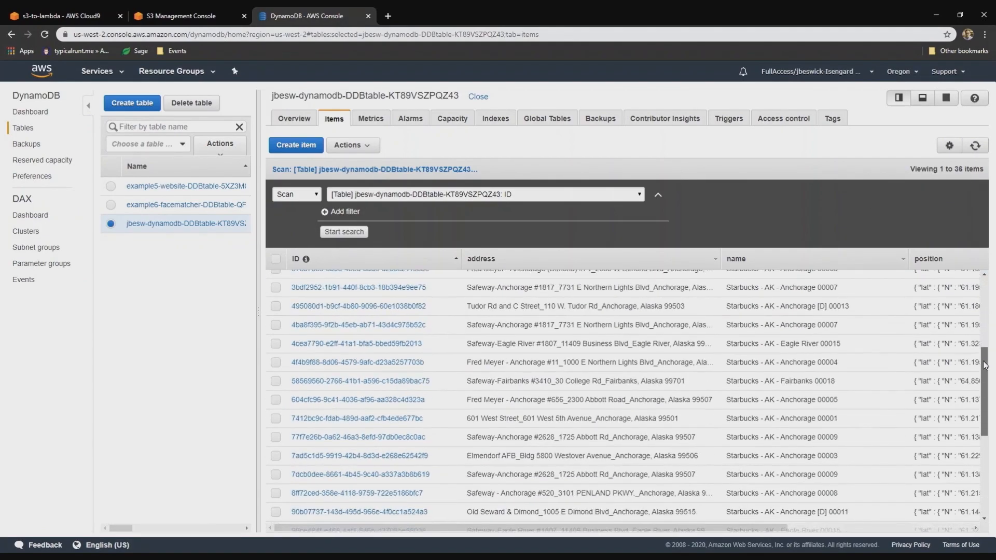
scroll("down", 3)
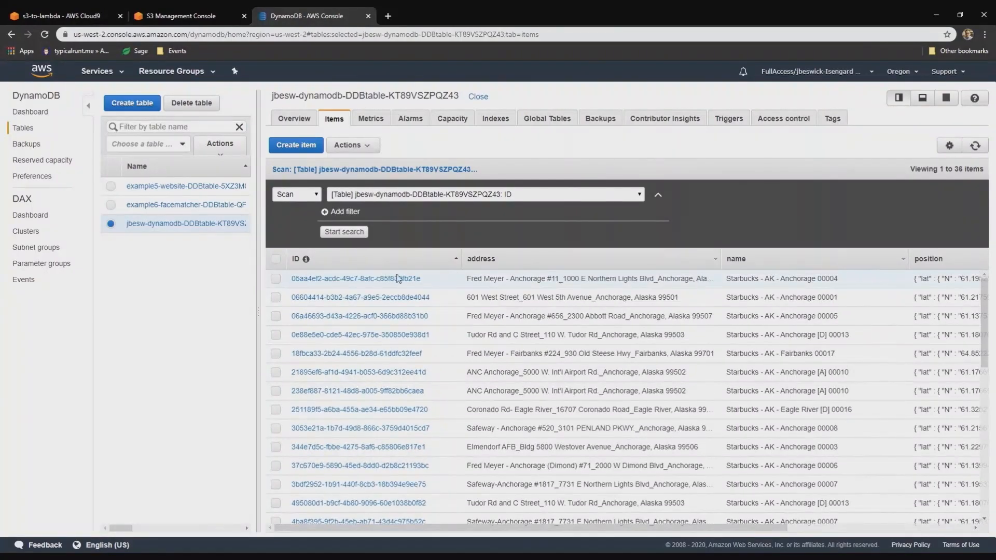
scroll("down", 3)
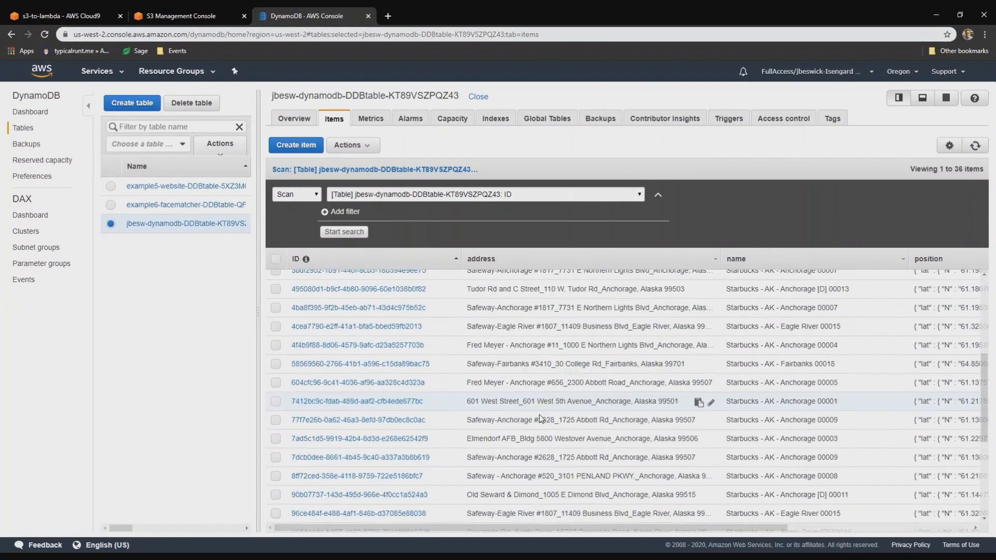
scroll("down", 3)
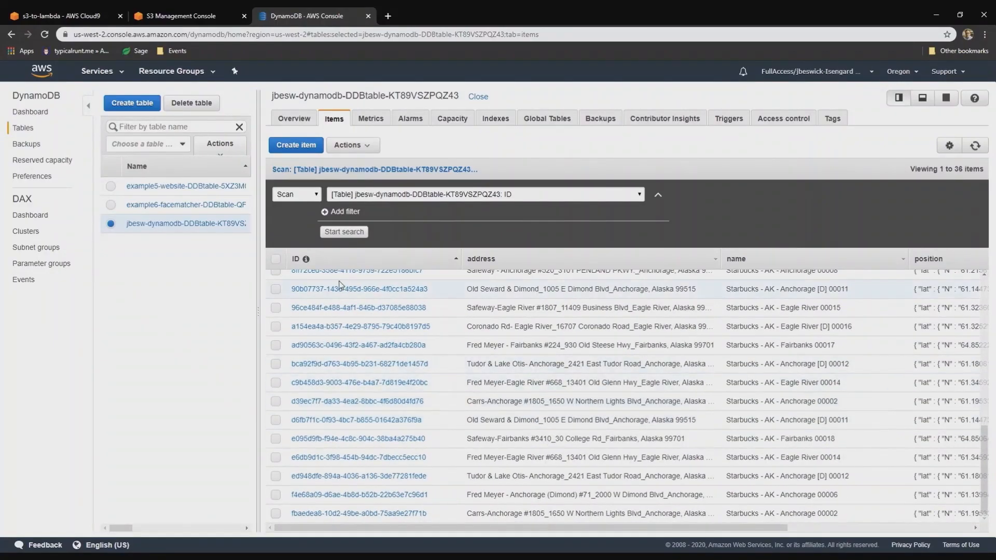
mouse_move(60, 15)
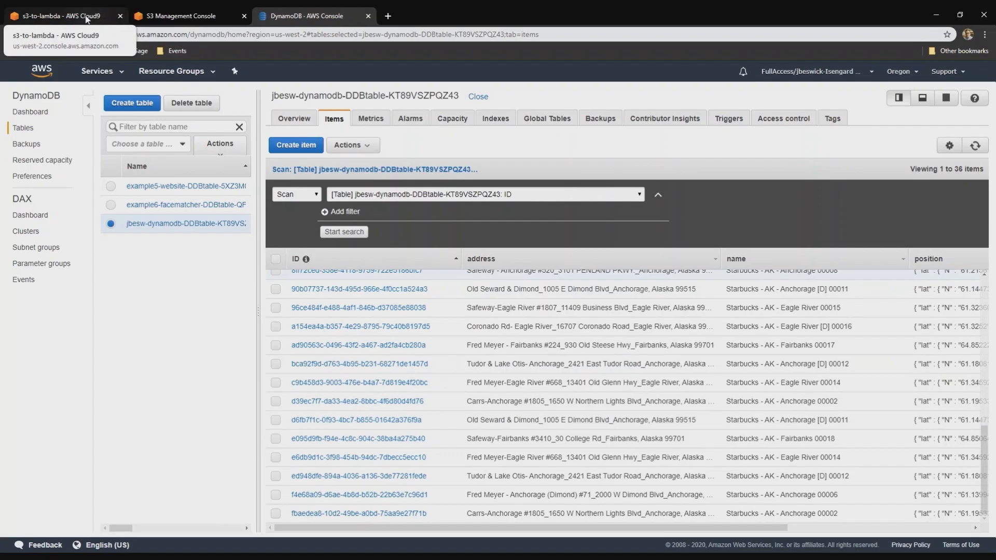
- Upload the local locations.json file into the importFunction folder via File > Upload Local Files
left_click(61, 16)
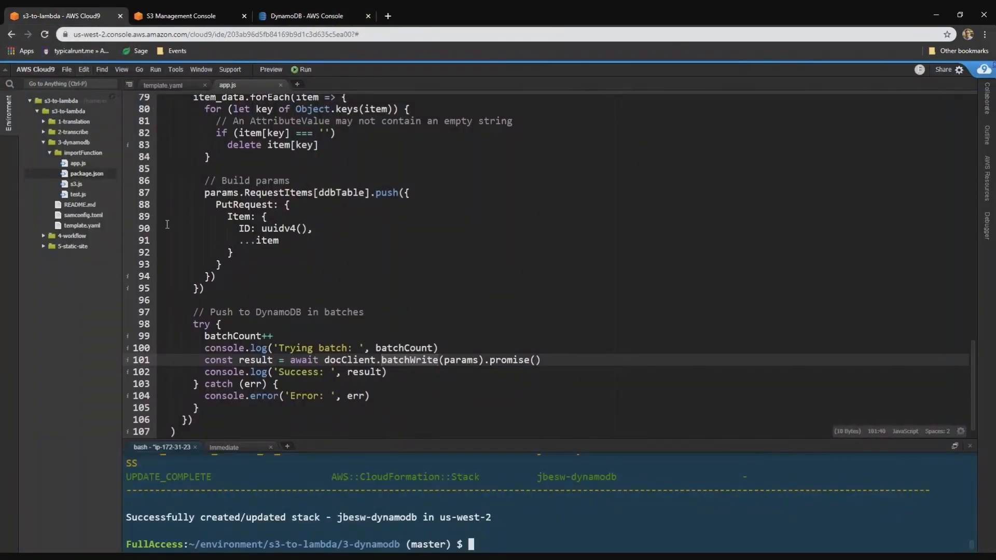
mouse_move(67, 75)
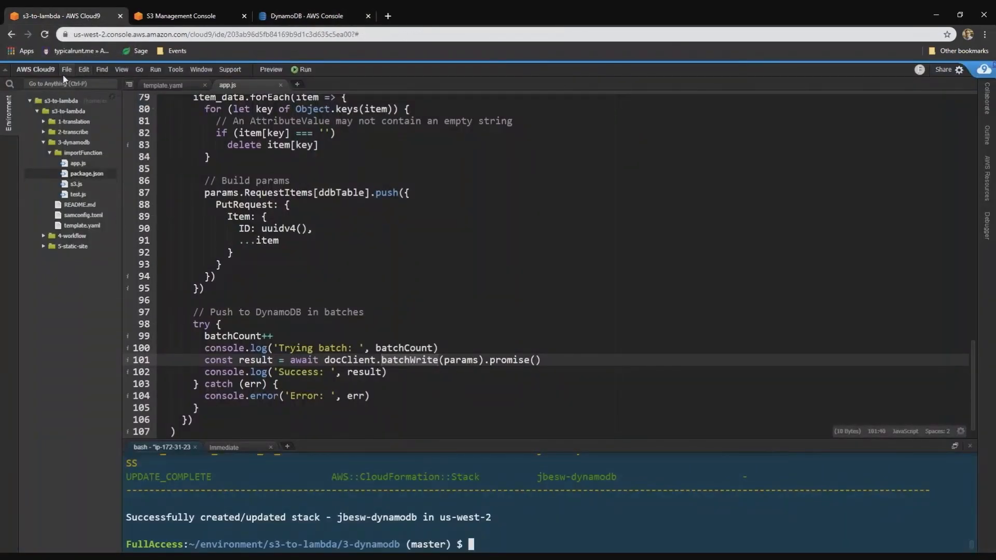
left_click(66, 69)
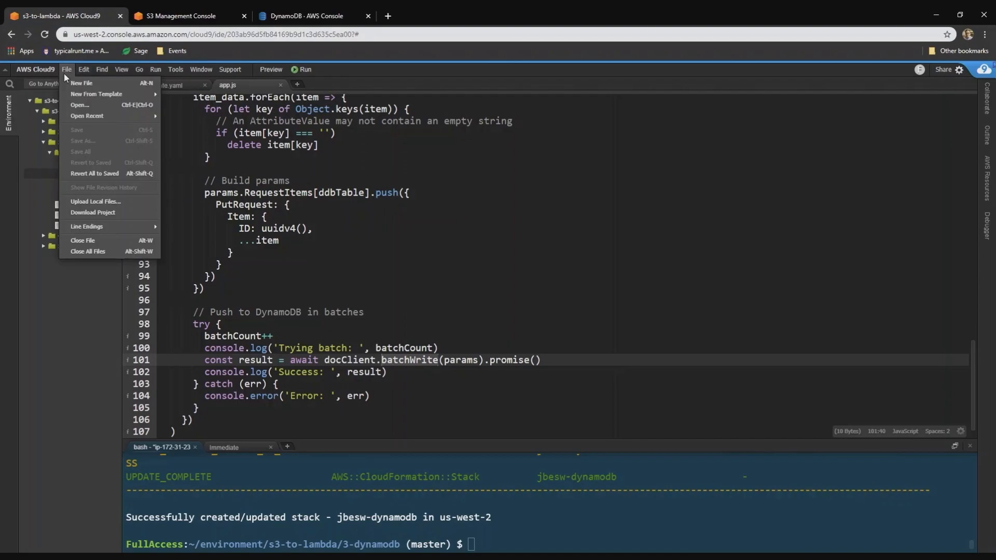
mouse_move(96, 203)
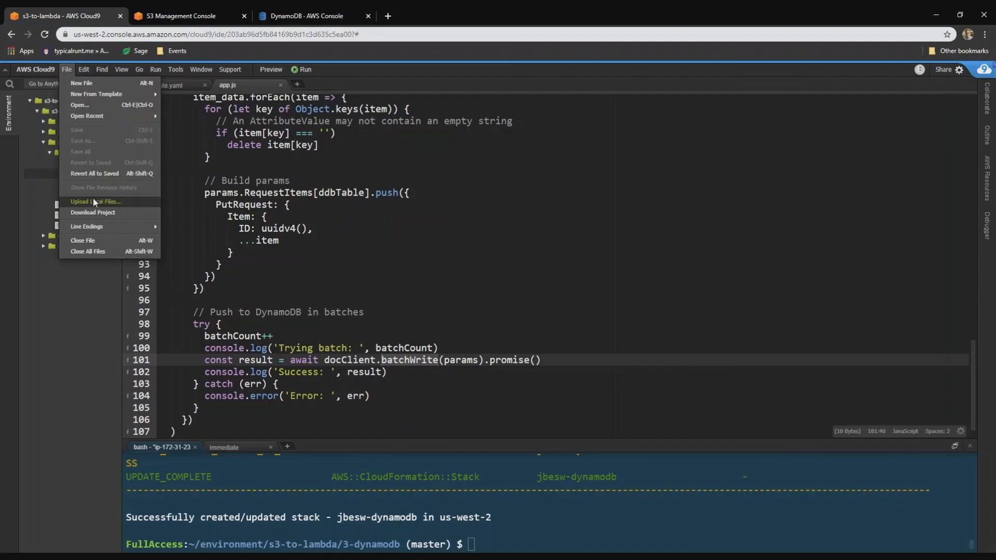
left_click(95, 202)
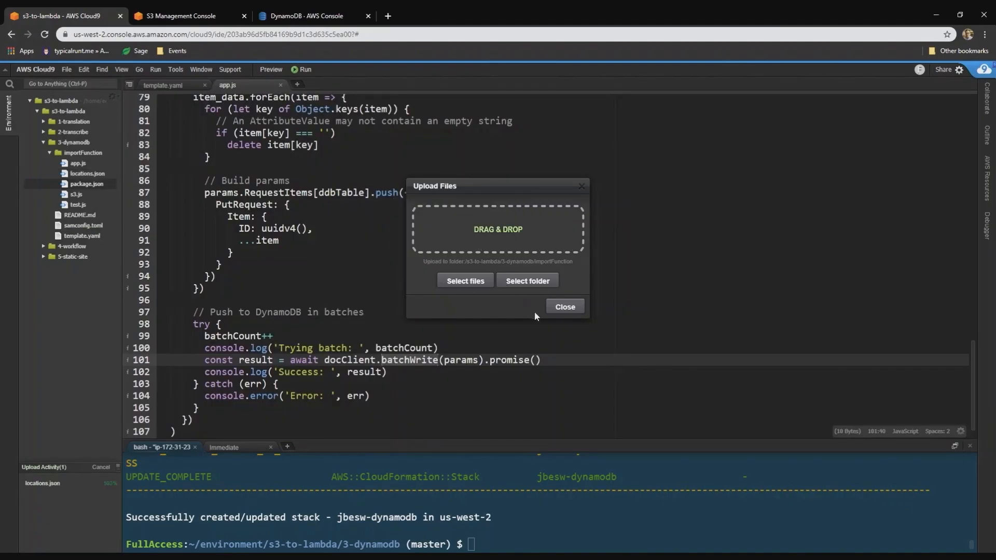
left_click(563, 306)
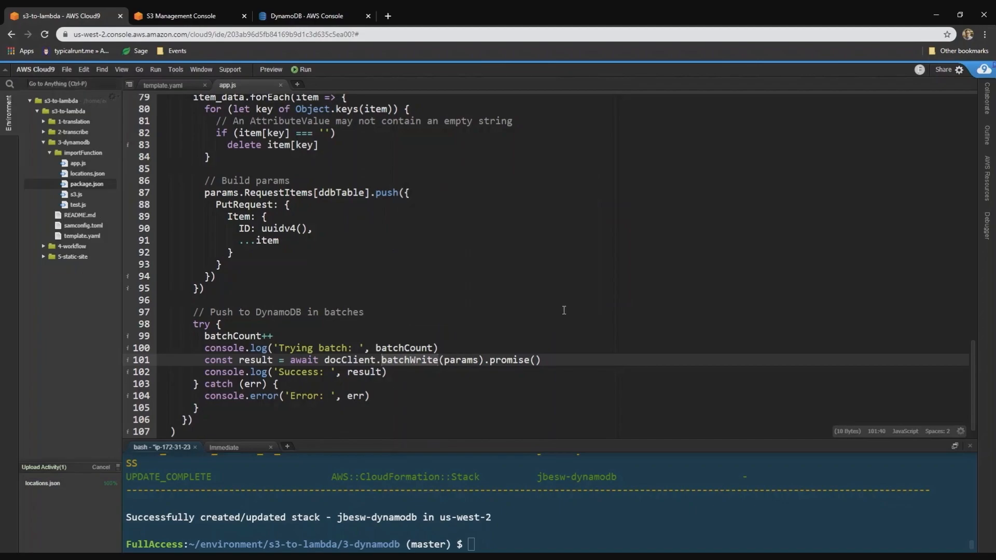
mouse_move(148, 232)
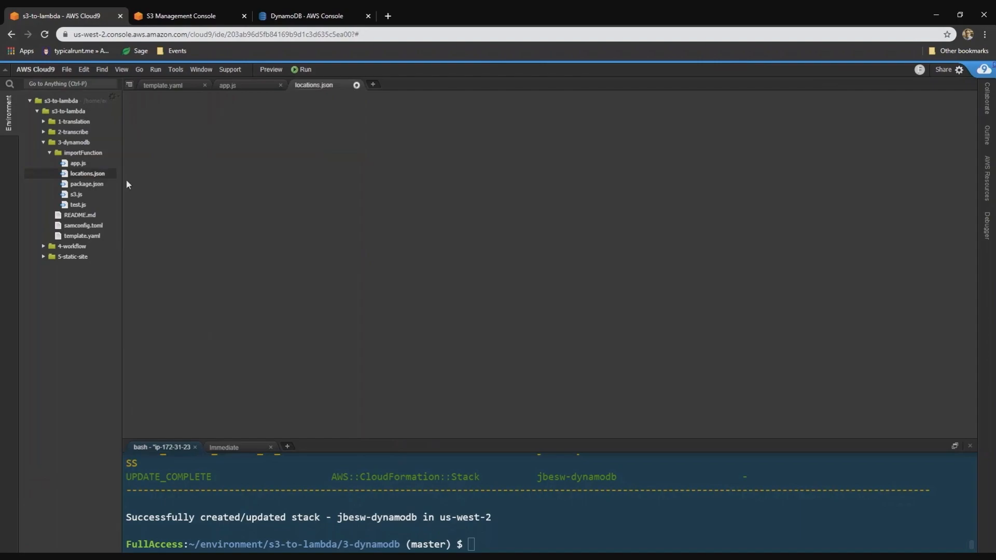
mouse_move(390, 173)
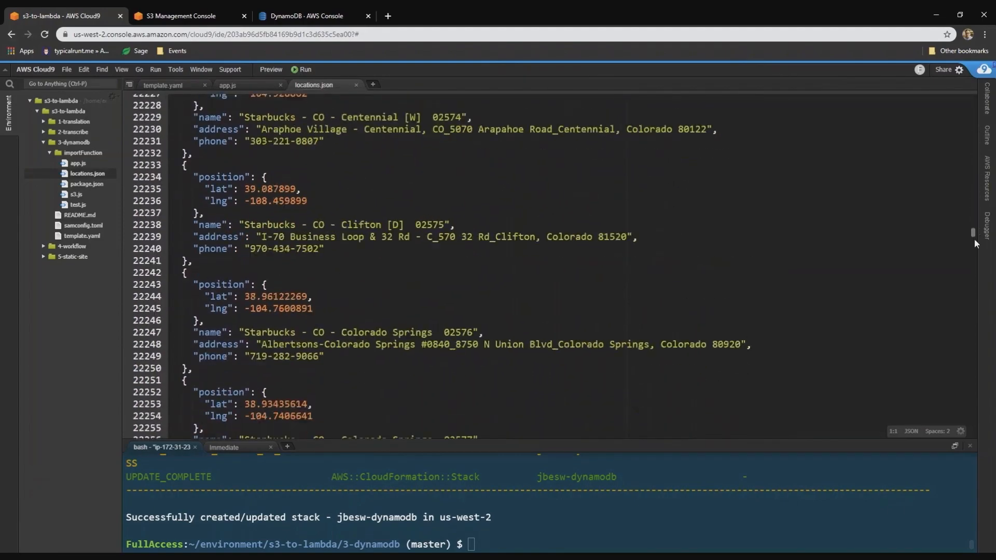
- Scroll through locations.json's 50,000+ lines of Starbucks store location records
scroll("down", 3)
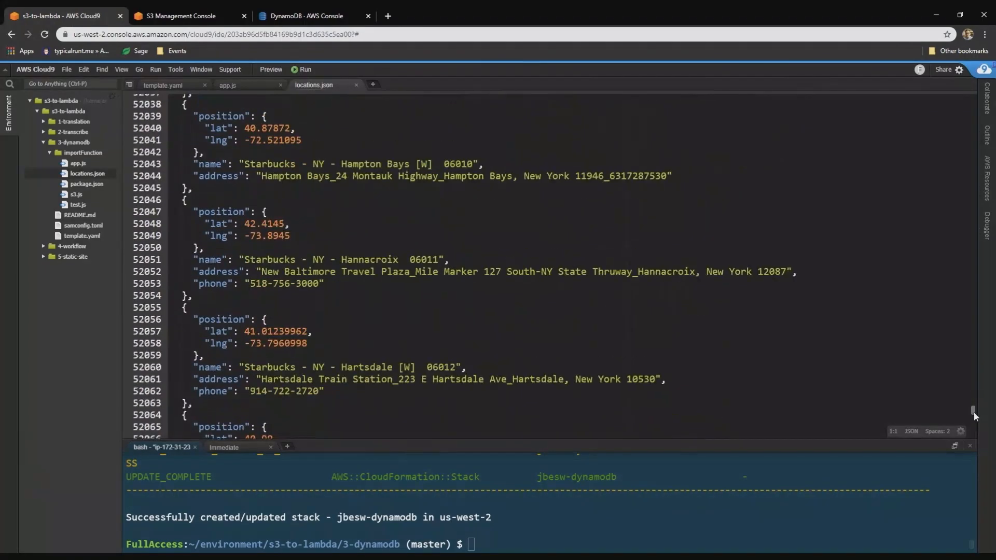
scroll("up", 3)
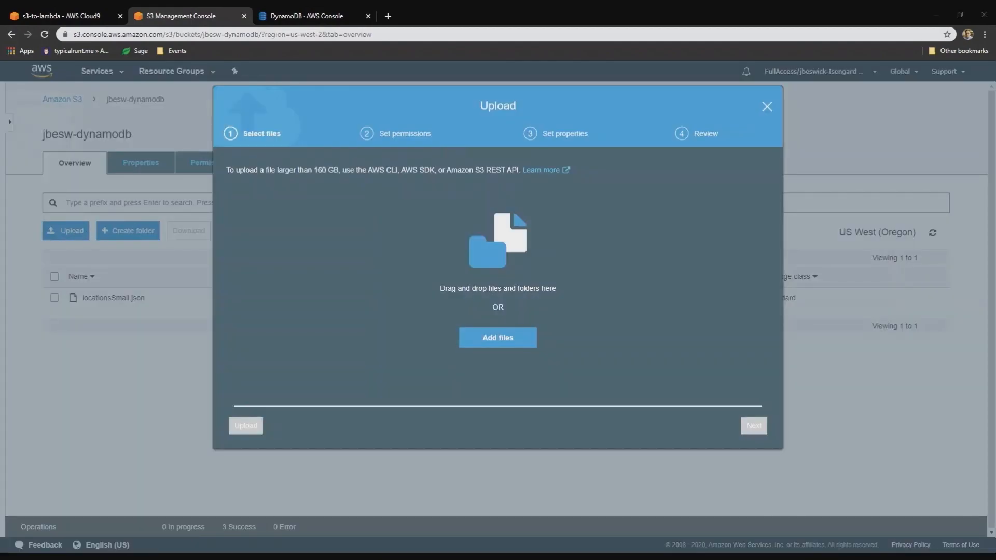
- Upload the 1.5 MB locations.json into the jbesw-dynamodb bucket beside locationsSmall.json
left_click(497, 338)
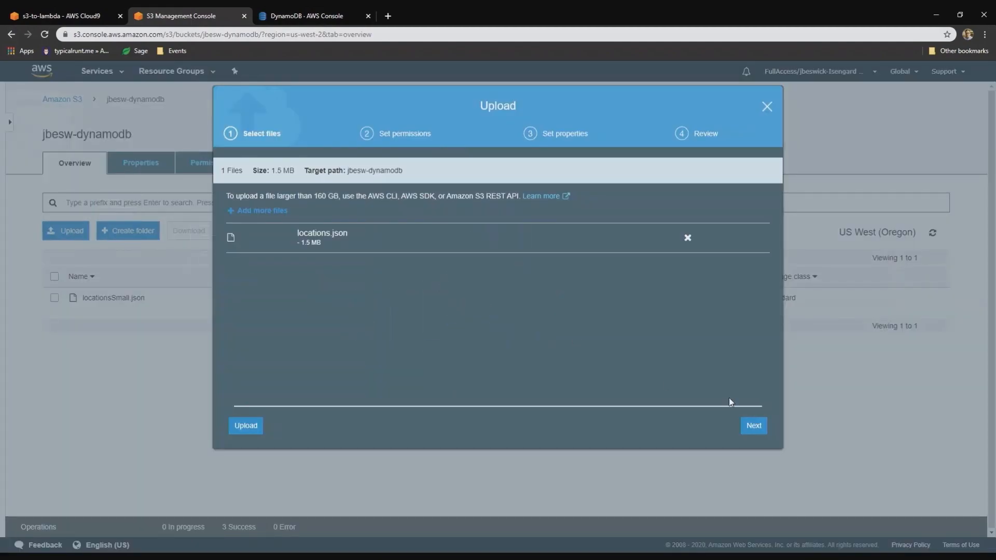
left_click(753, 426)
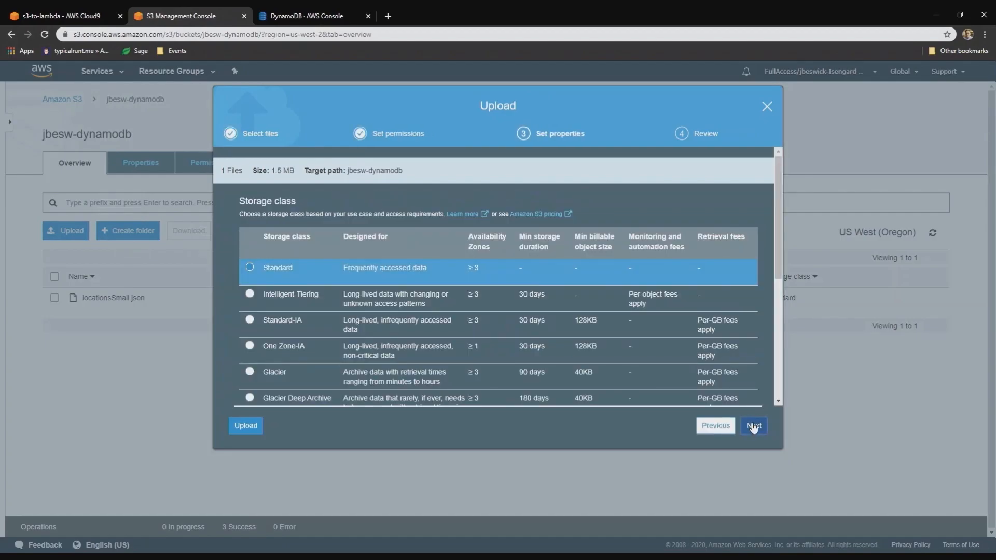
left_click(245, 426)
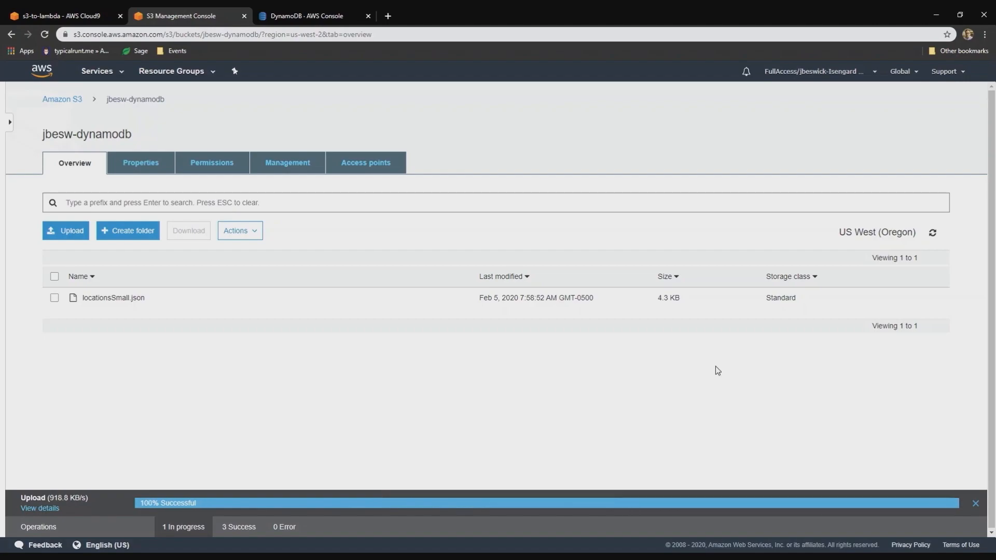
left_click(977, 503)
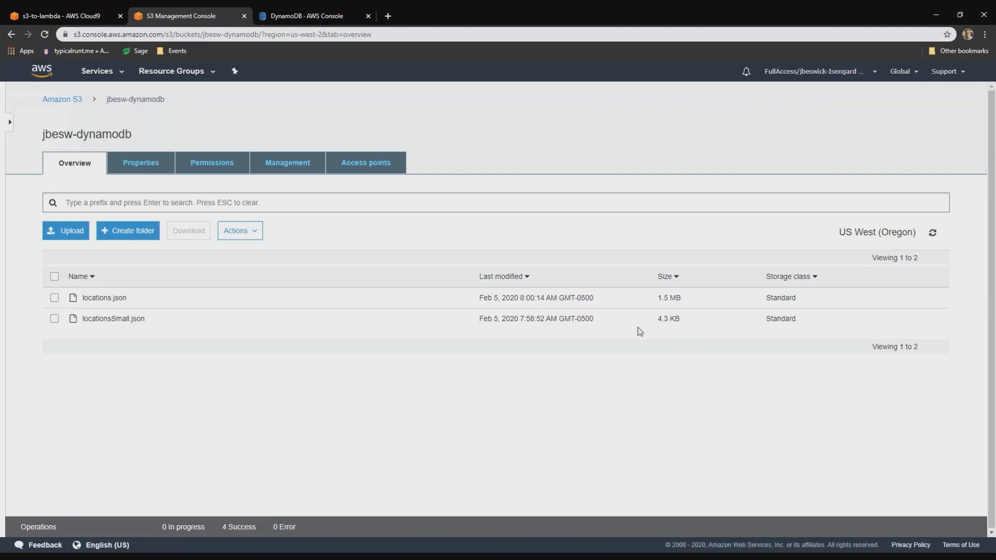
mouse_move(311, 16)
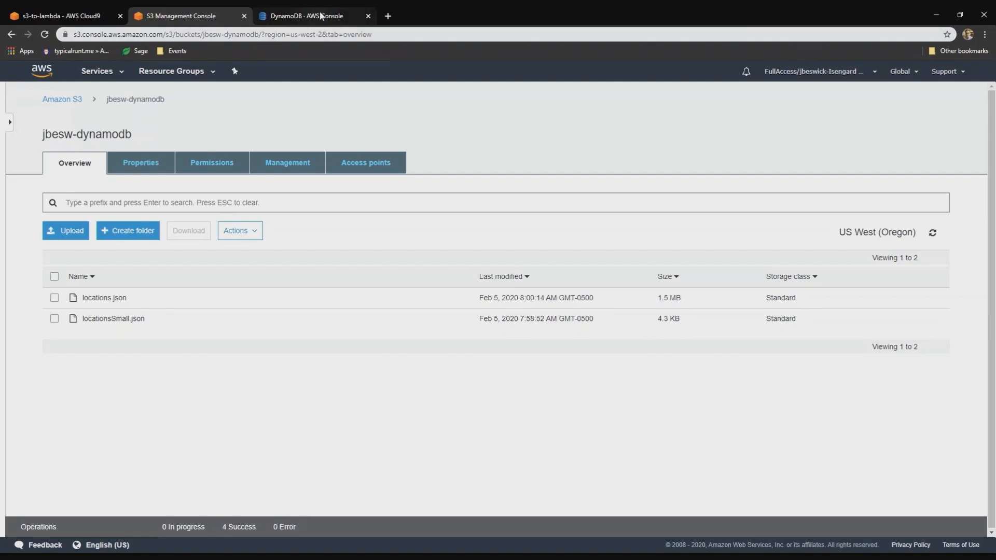
- Page through the Items view to confirm over a thousand imported Starbucks locations
left_click(308, 15)
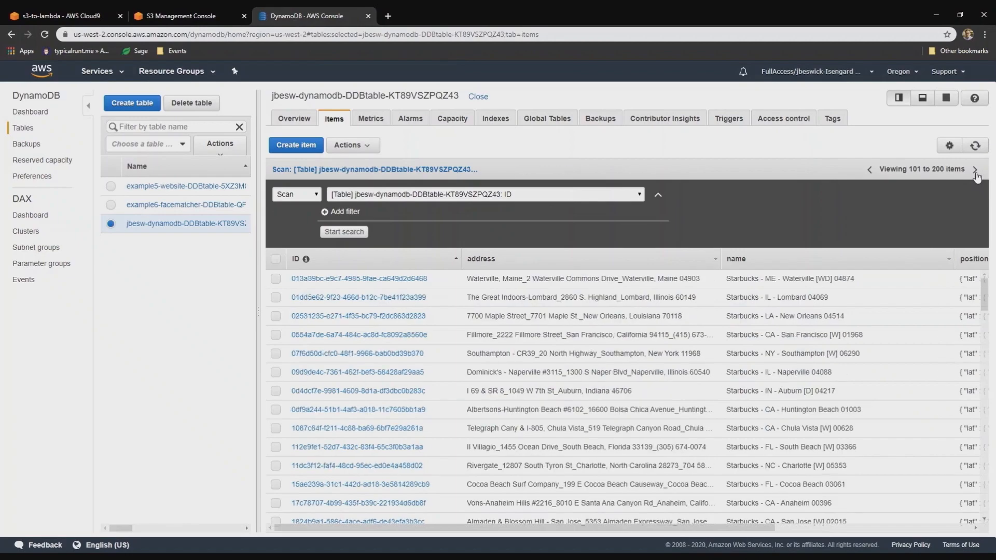
left_click(974, 171)
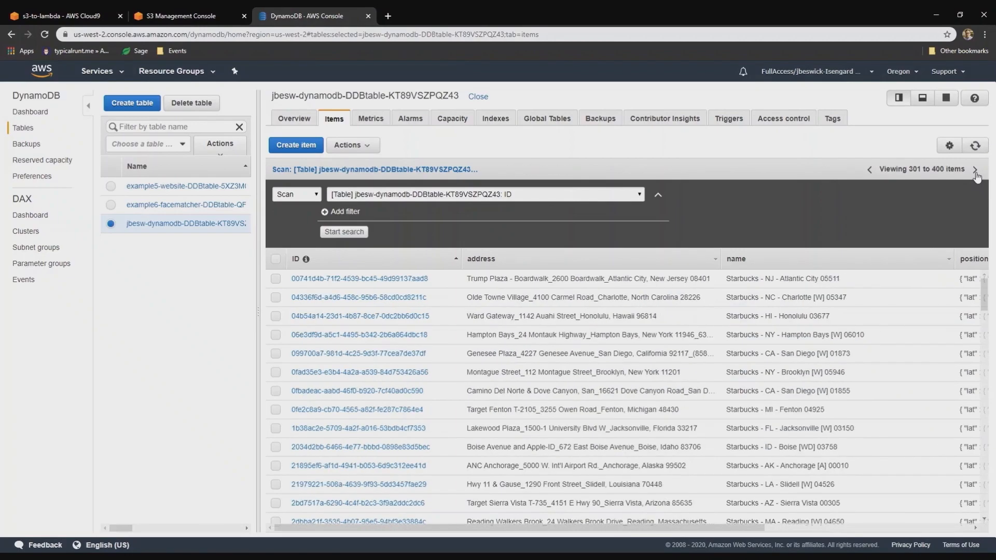
left_click(976, 176)
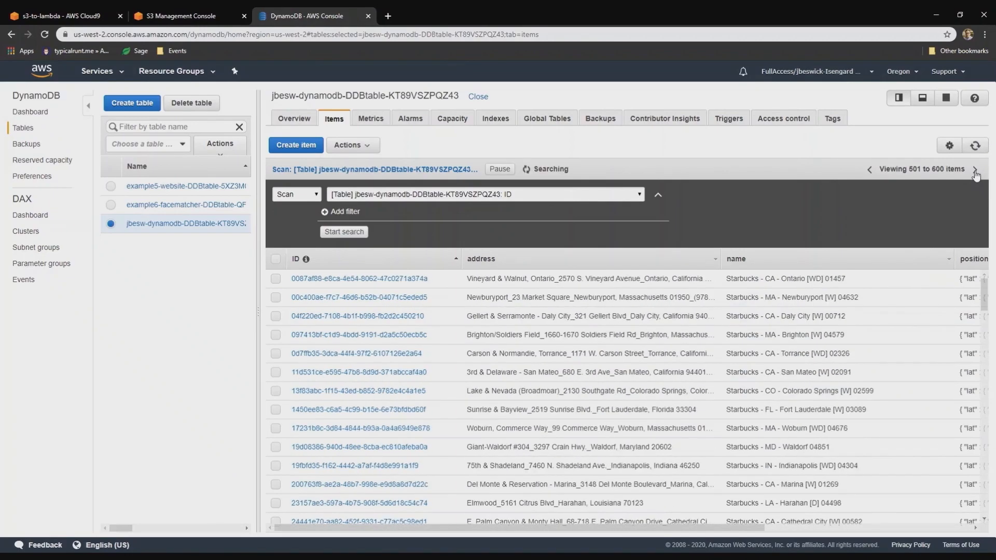
left_click(976, 171)
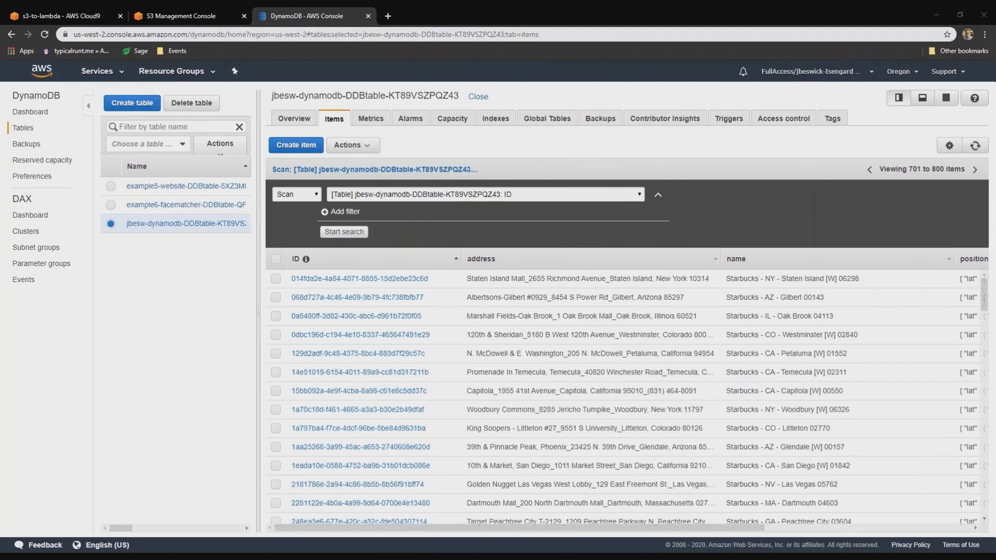
mouse_move(720, 56)
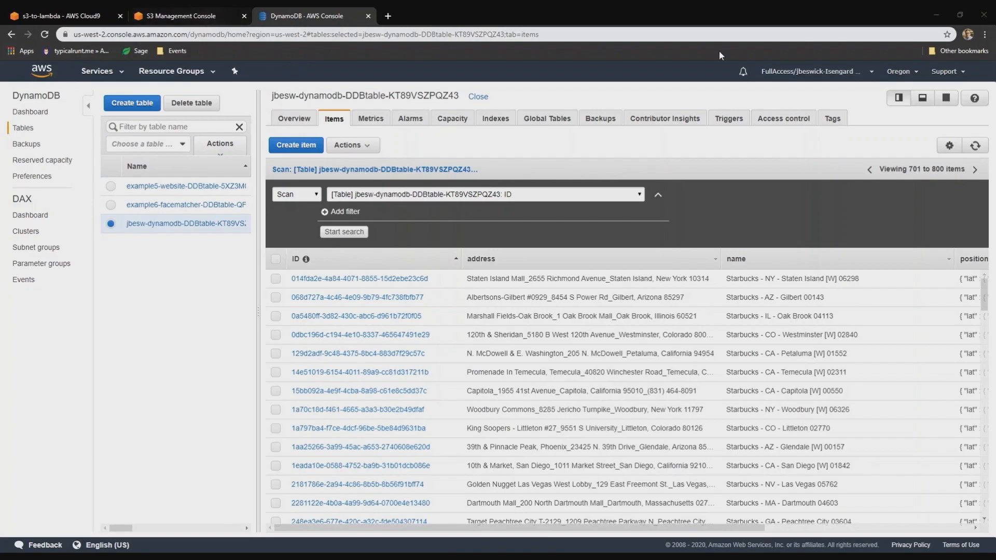
left_click(978, 172)
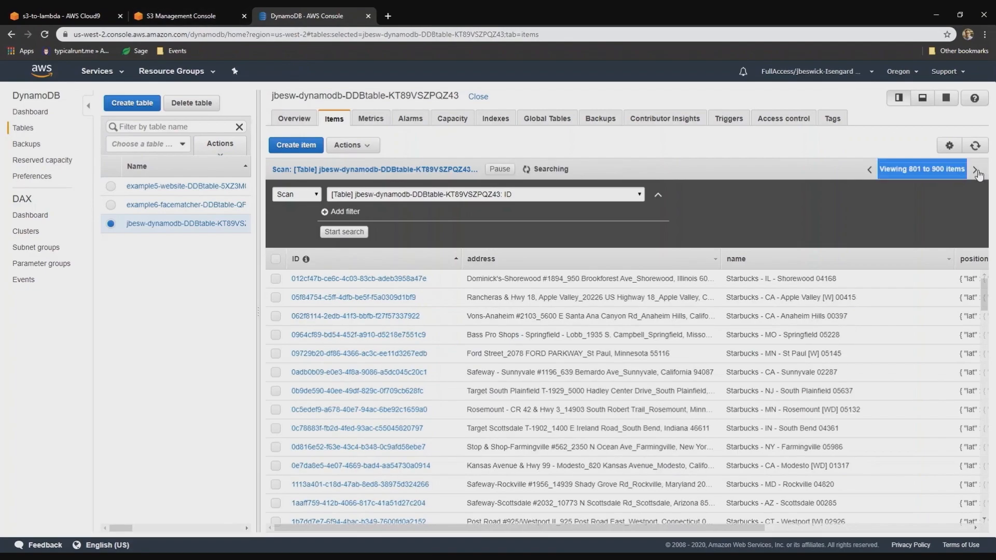
left_click(977, 169)
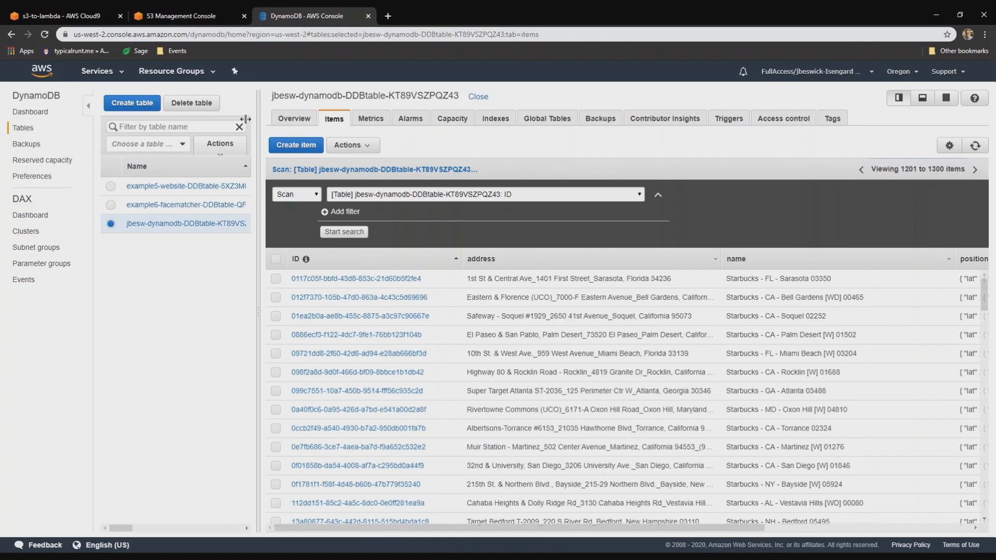
- Upload locations2–5.json, locationsSmall.json and locations.json to jbesw-dynamodb with default permissions
left_click(180, 15)
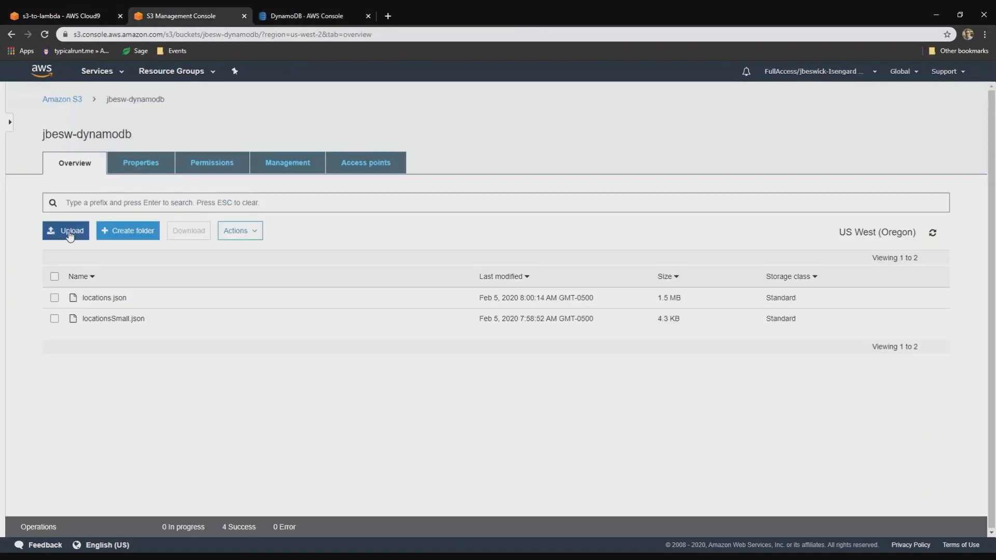
left_click(65, 231)
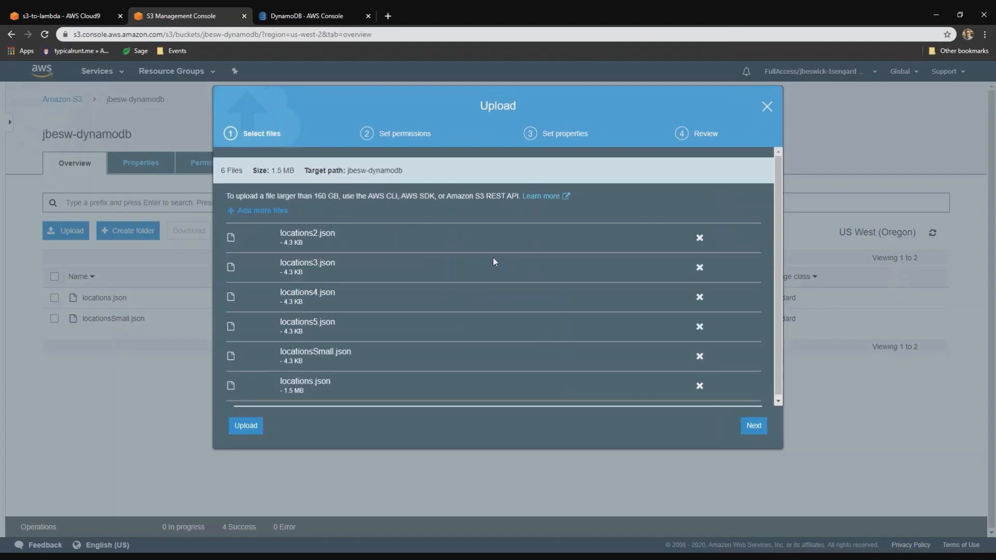
left_click(753, 425)
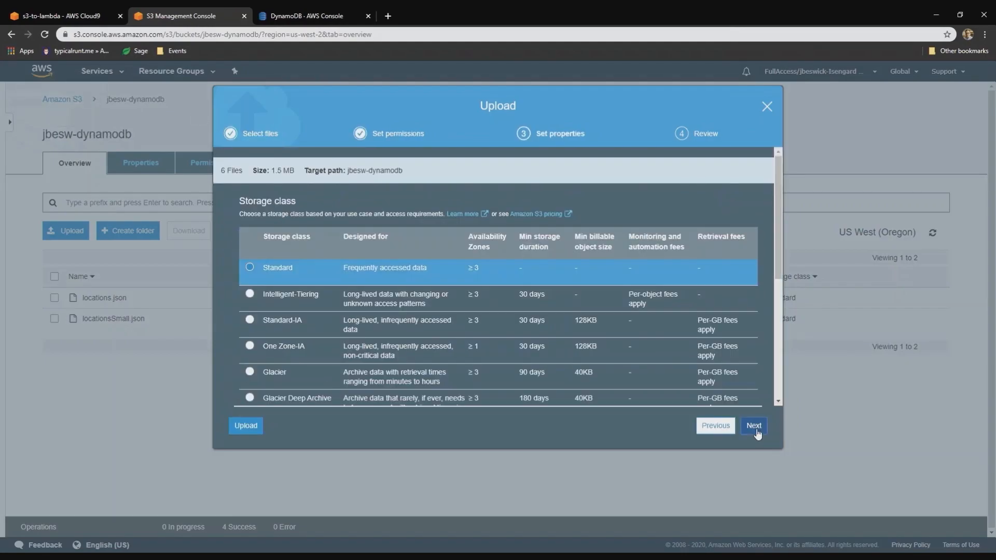
left_click(244, 425)
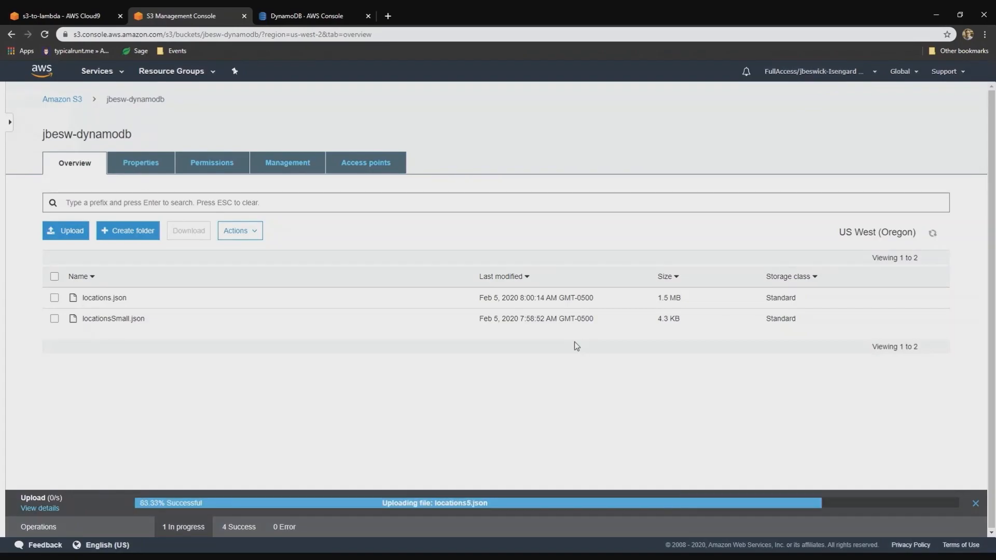
- Page through the table items to confirm more than 2,600 imported locations
left_click(309, 16)
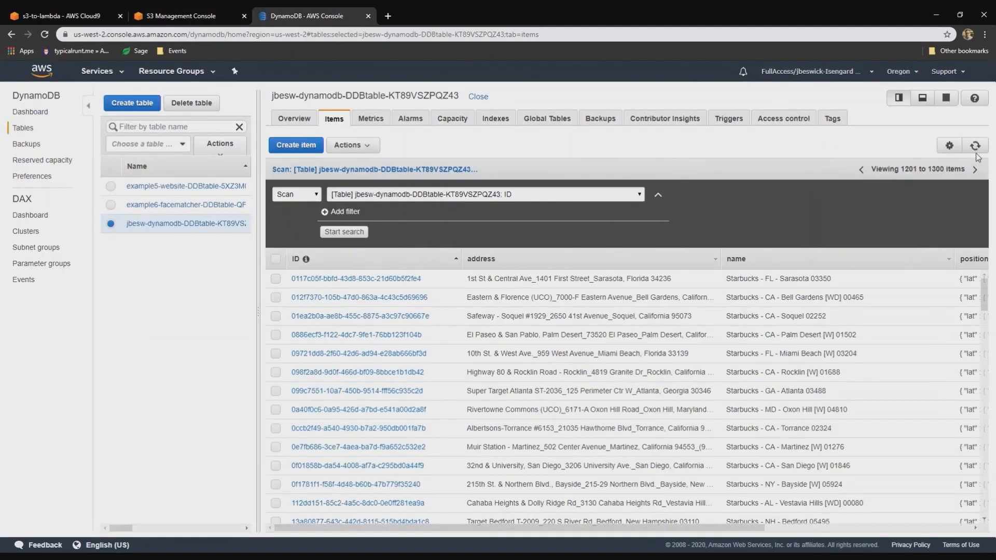
left_click(976, 170)
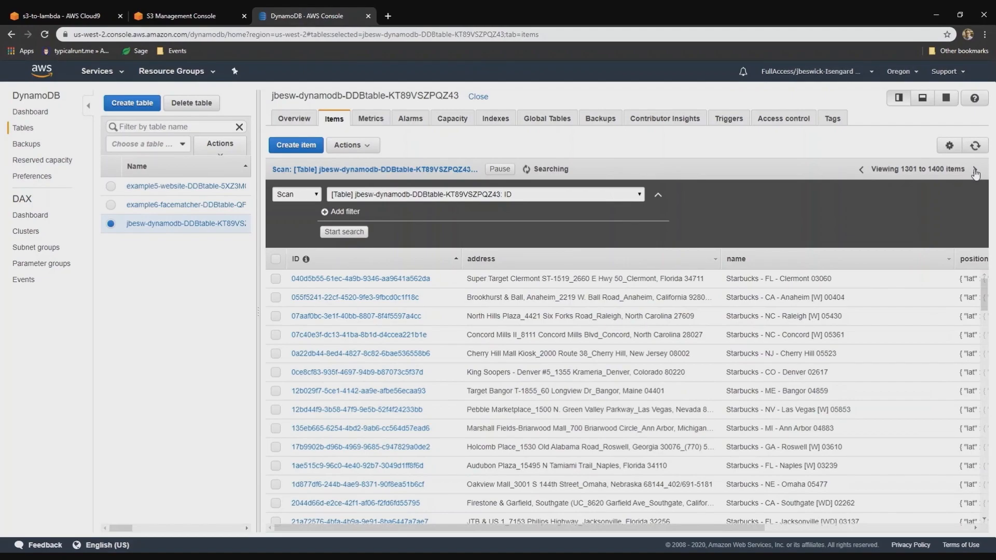
left_click(976, 172)
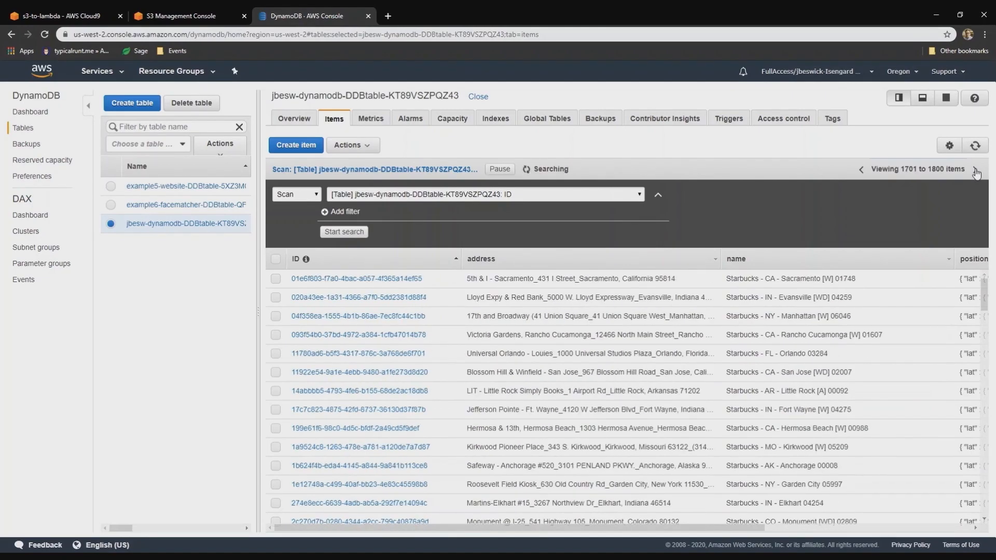
left_click(978, 170)
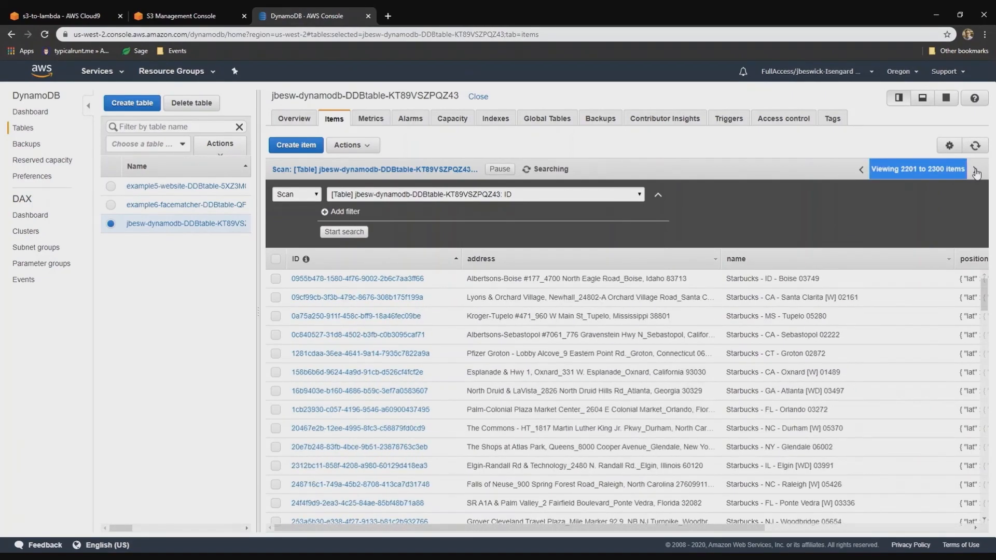
left_click(978, 169)
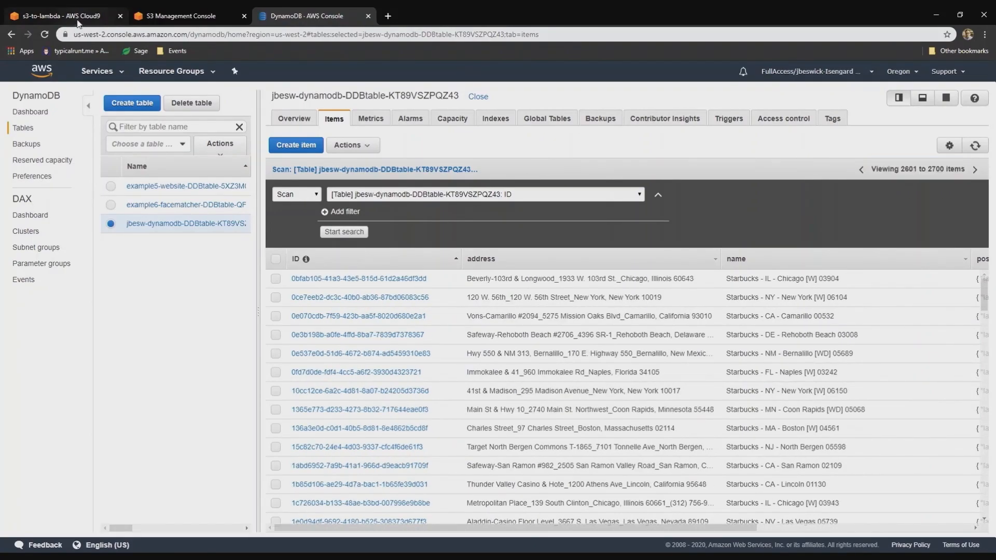
- Reach the Lambda console in a new tab via the Services search from S3
left_click(179, 16)
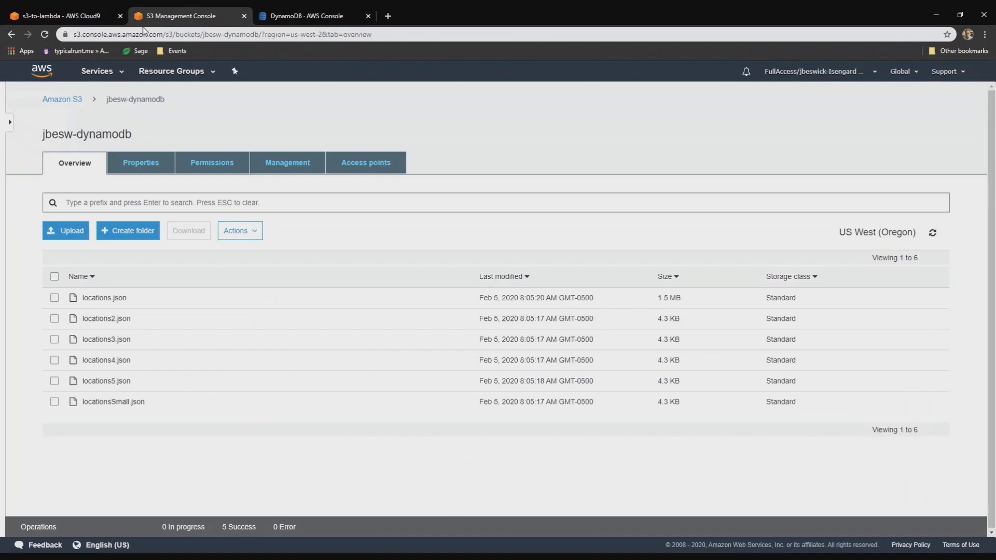
left_click(97, 71)
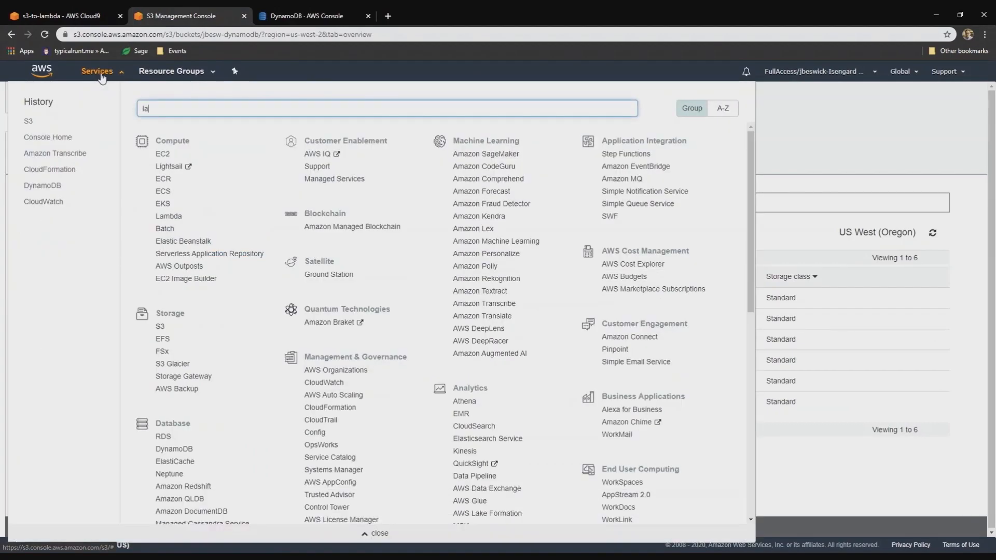
right_click(163, 131)
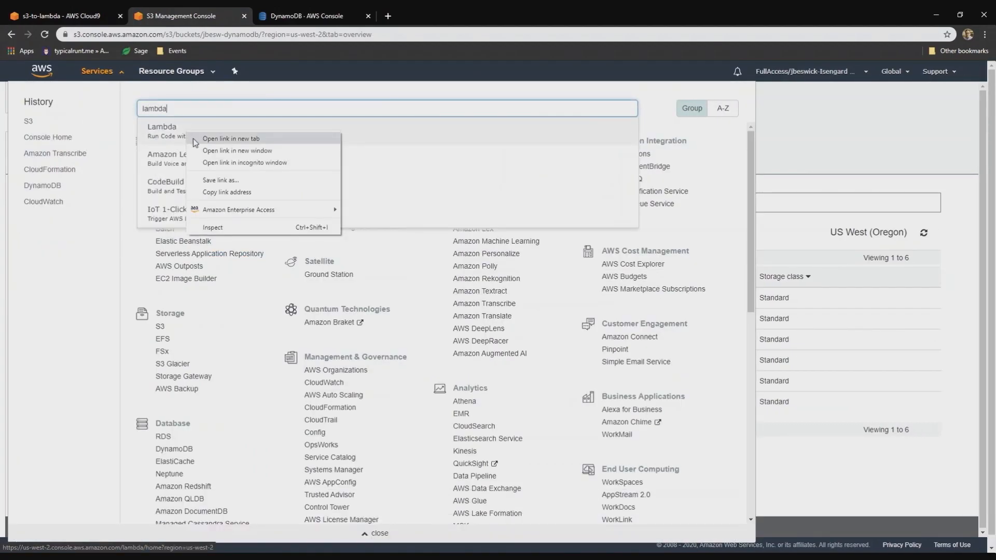
left_click(231, 138)
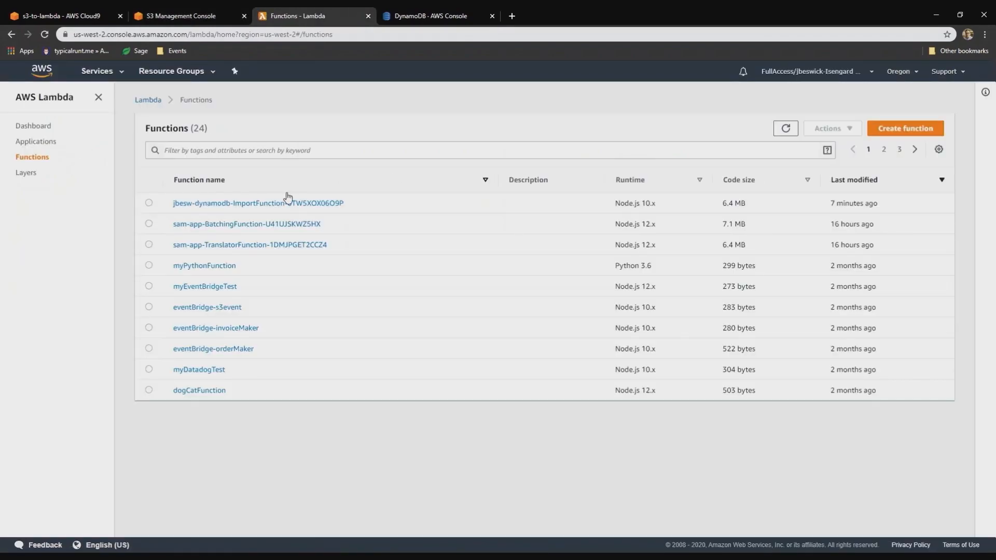
- Show the jbesw-dynamodb ImportFunction's Monitoring metrics with recent invocations
left_click(258, 202)
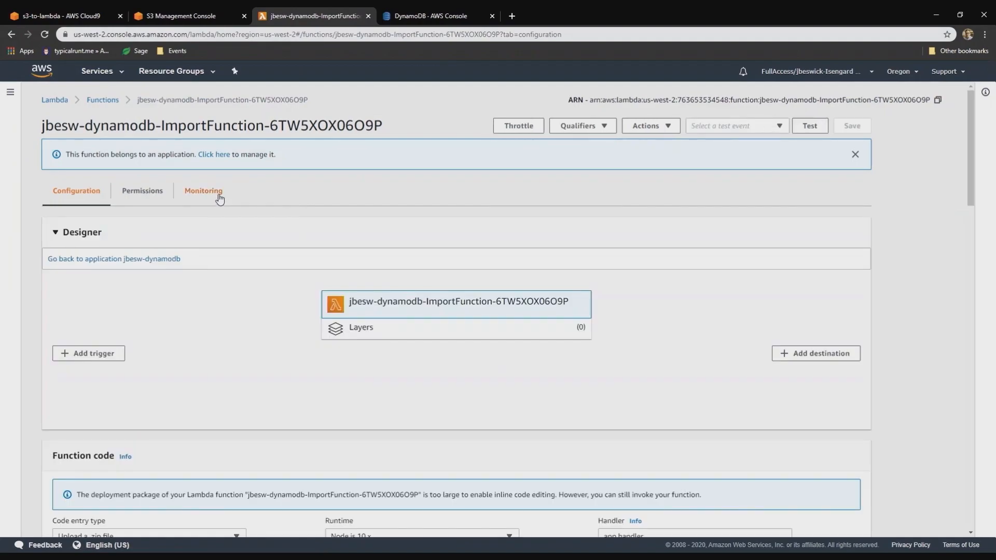
left_click(204, 191)
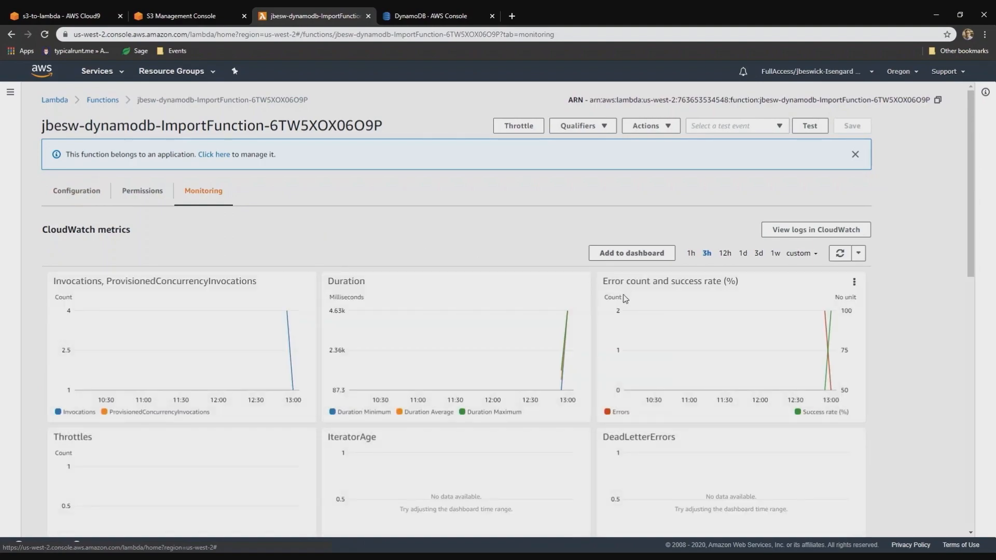
- View the import function's latest CloudWatch log stream showing batches written to DynamoDB
left_click(815, 229)
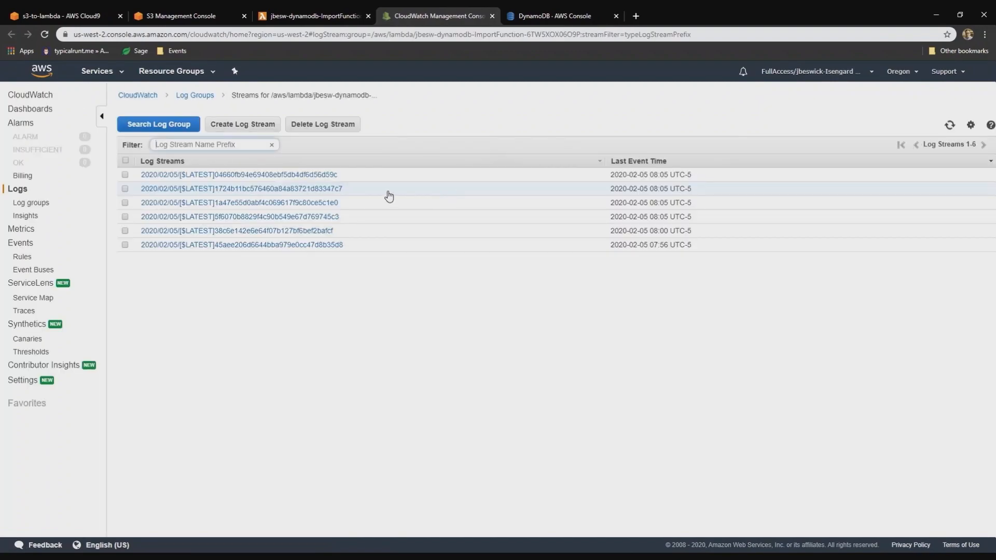
mouse_move(326, 216)
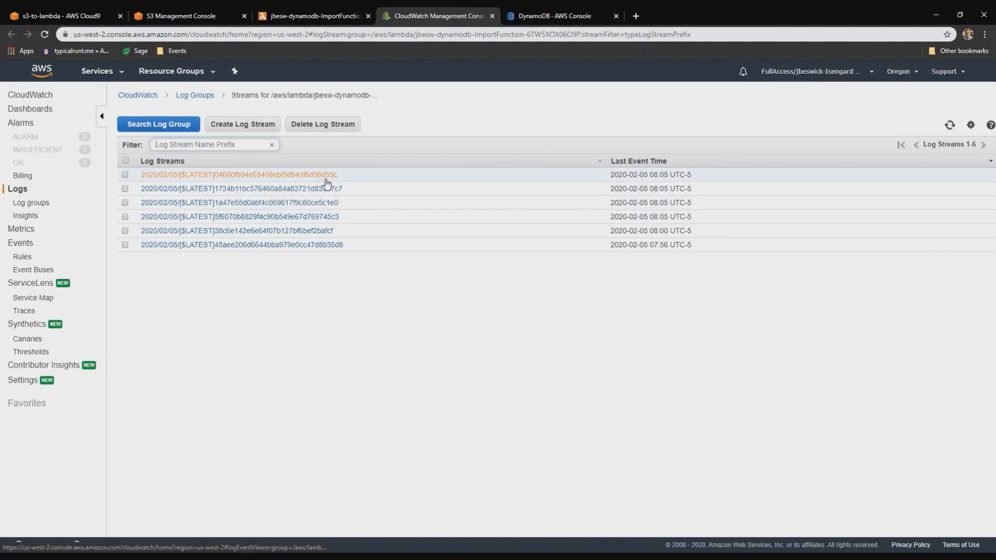
mouse_move(665, 218)
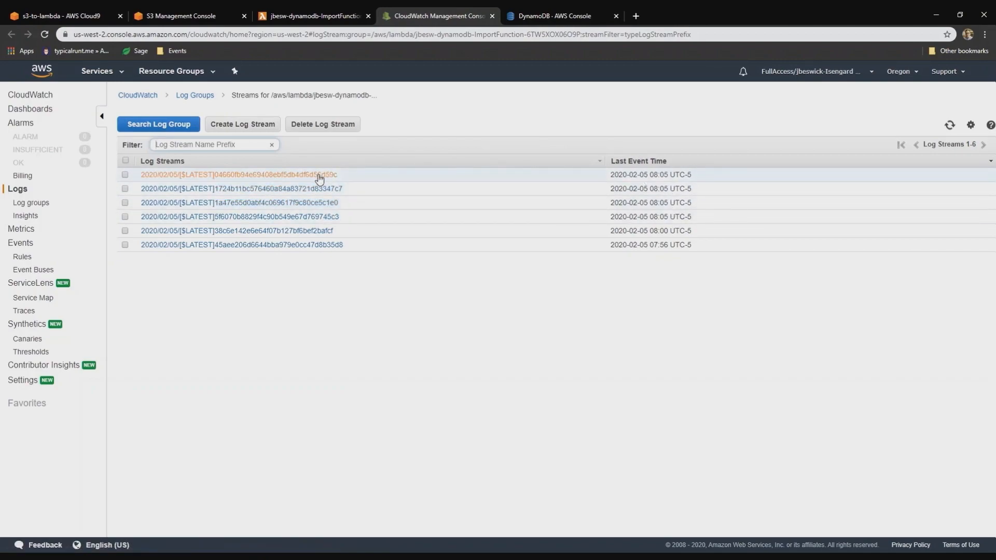
left_click(240, 174)
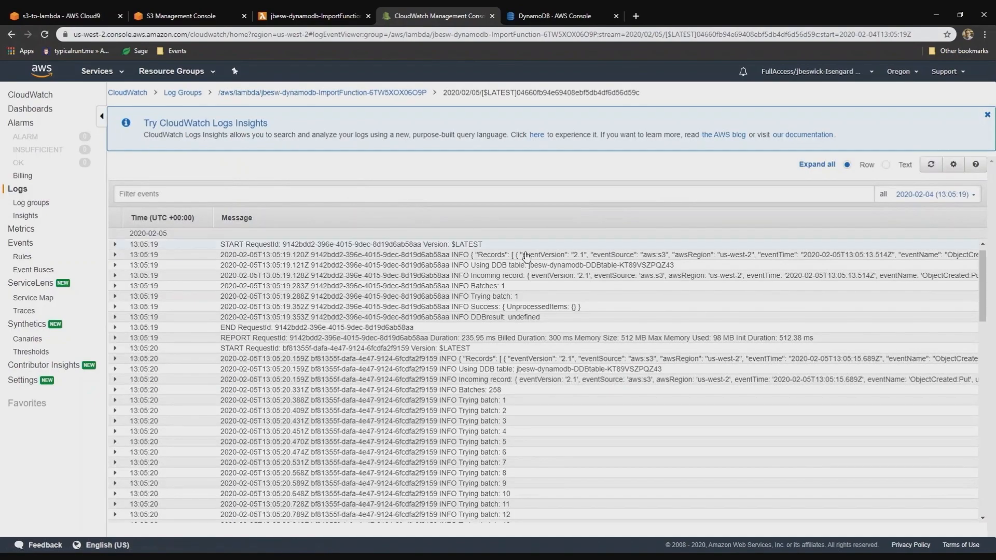
mouse_move(565, 296)
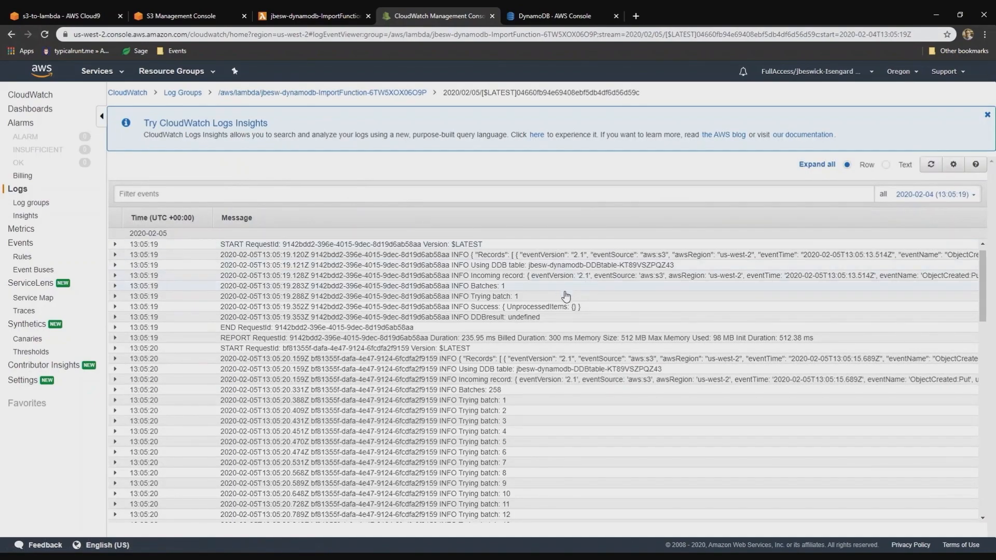
scroll("down", 3)
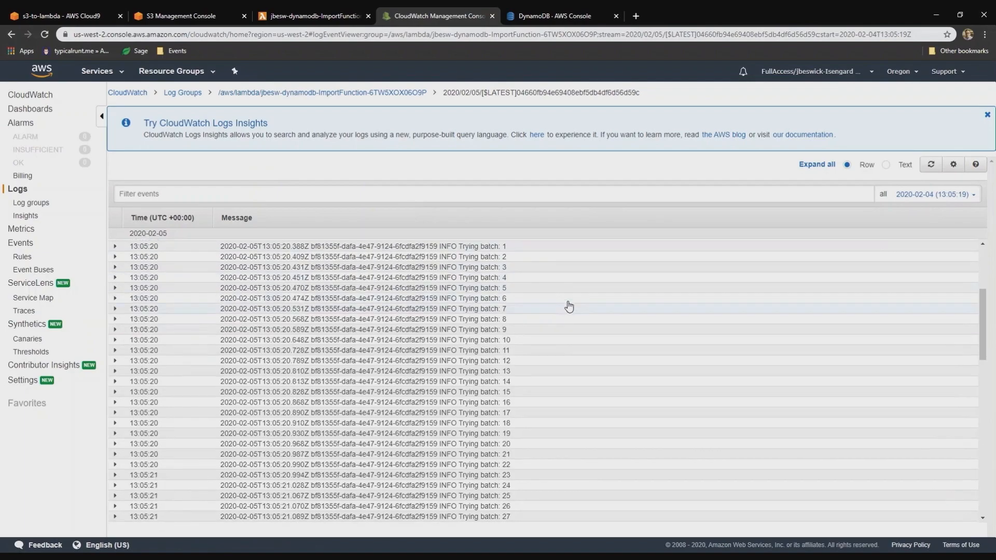
scroll("up", 3)
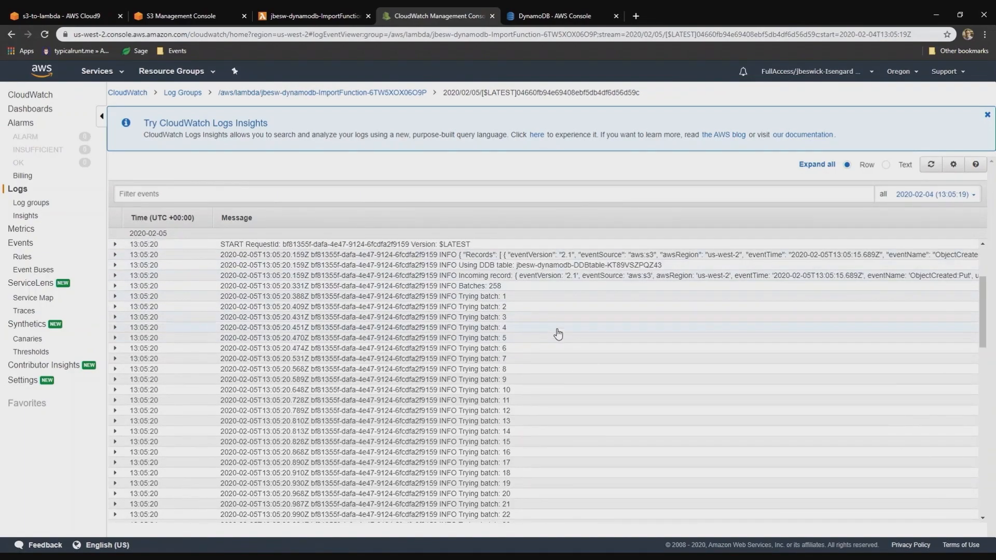
mouse_move(618, 350)
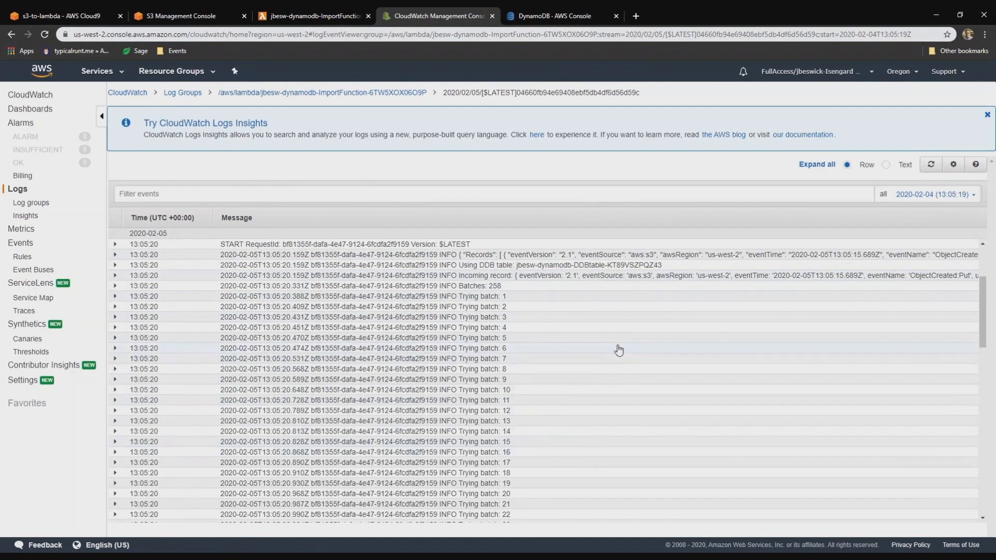
scroll("down", 3)
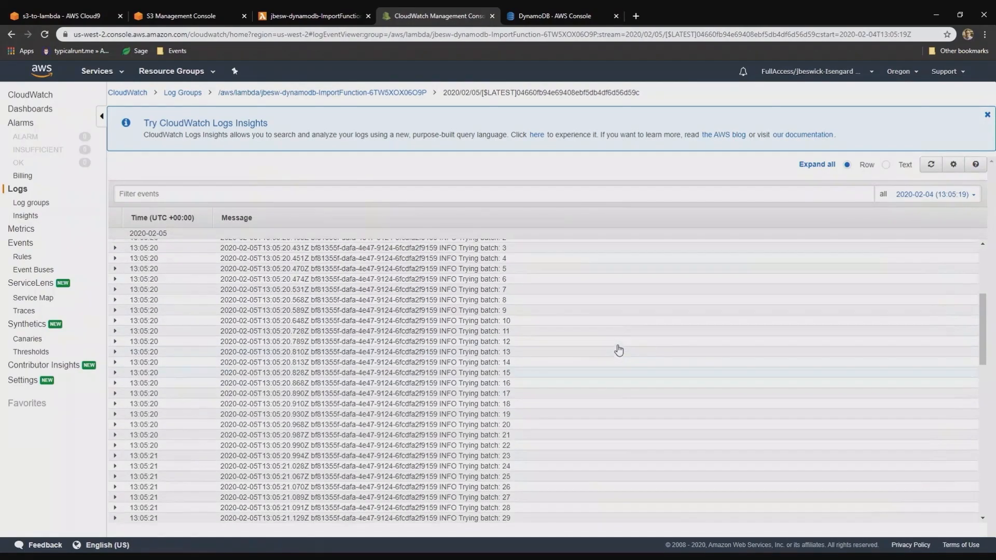